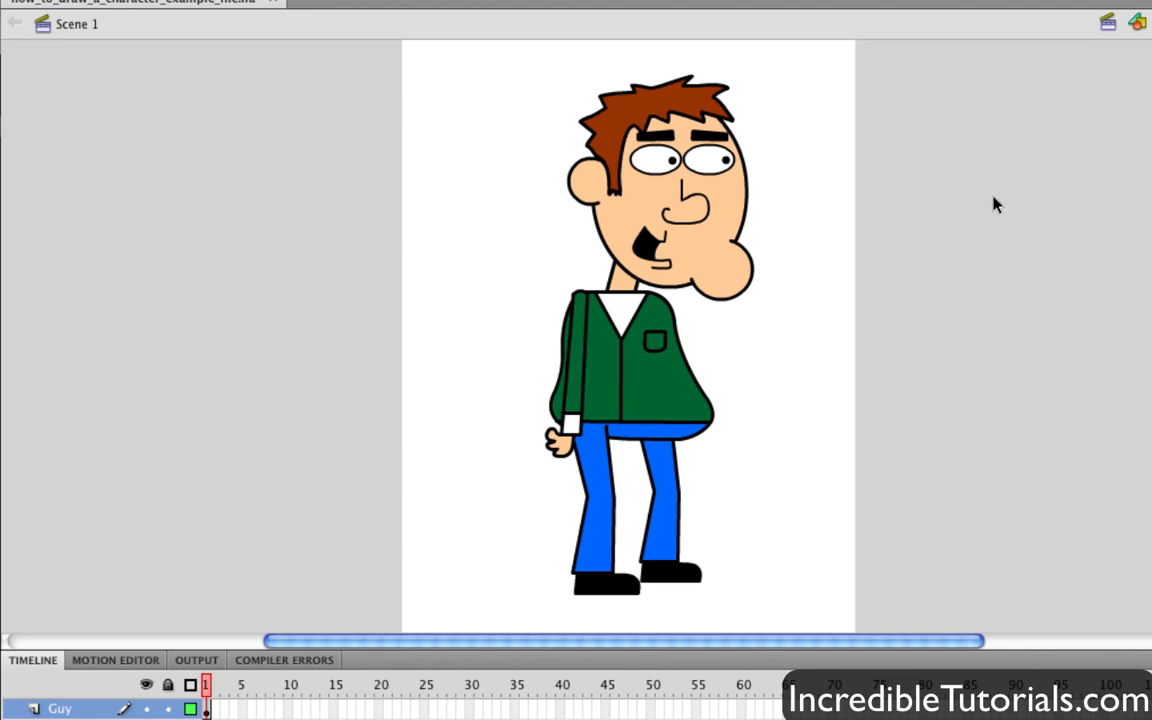
{"action": "mouse_move", "coordinate": [991, 205]}
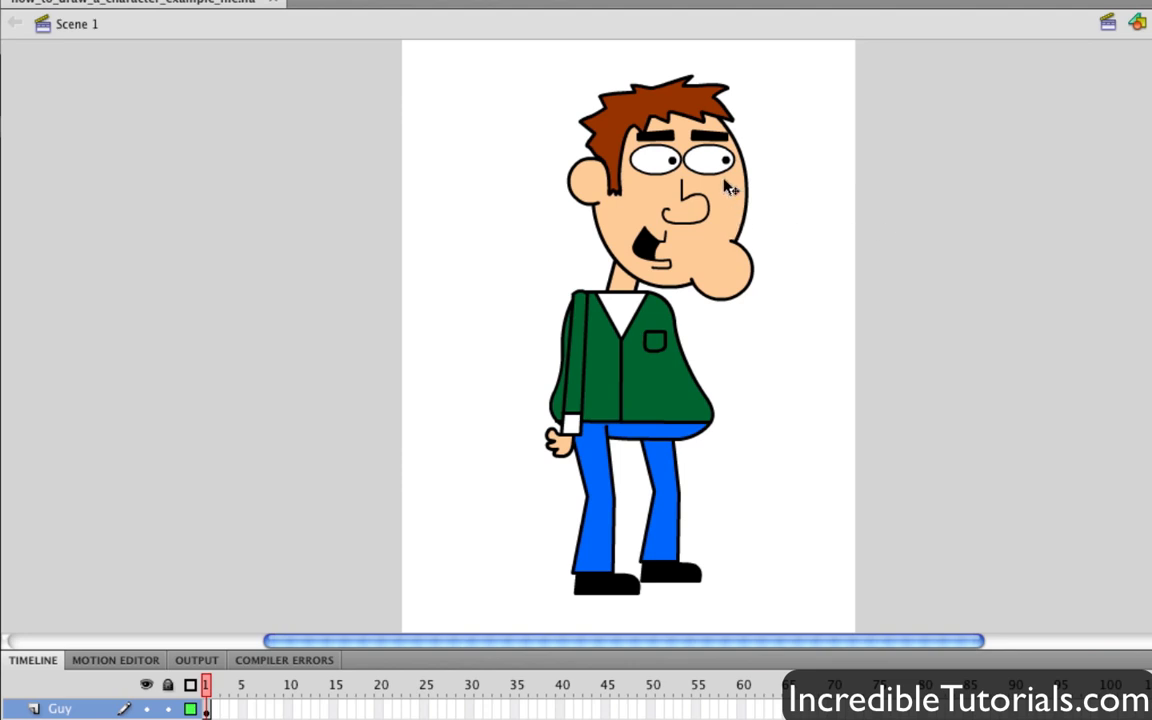
Enter the Guy symbol on stage to reach its layered body parts.
{"action": "left_click", "coordinate": [718, 185]}
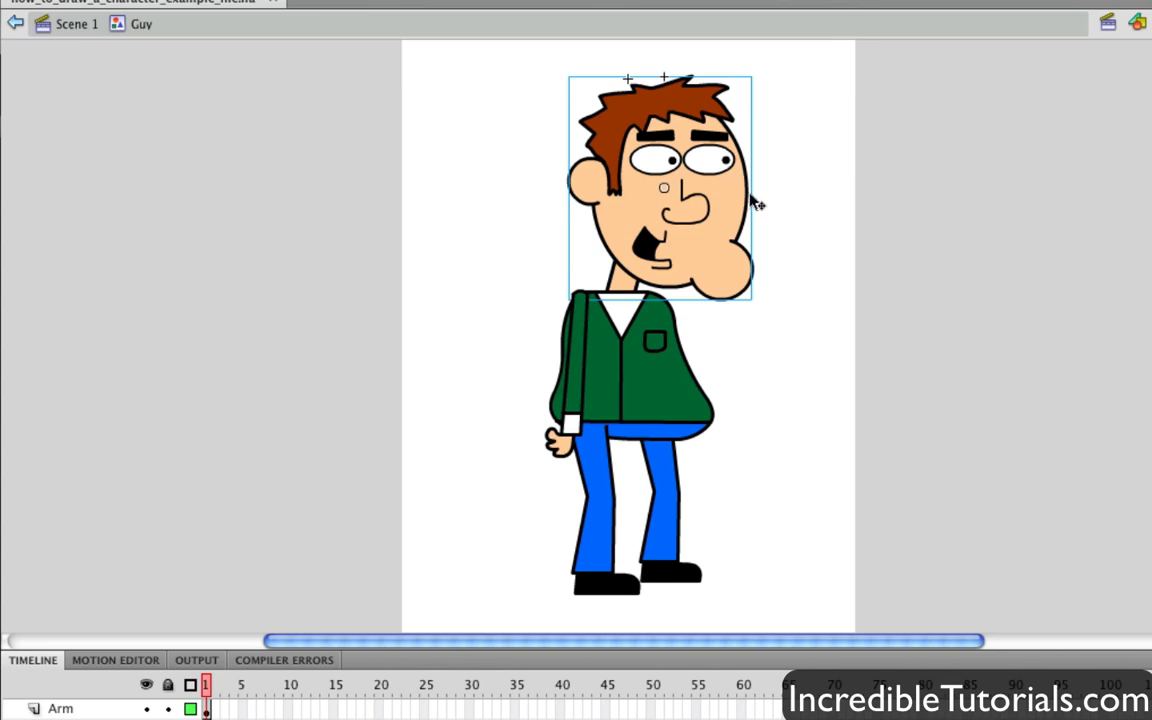
{"action": "mouse_move", "coordinate": [713, 224]}
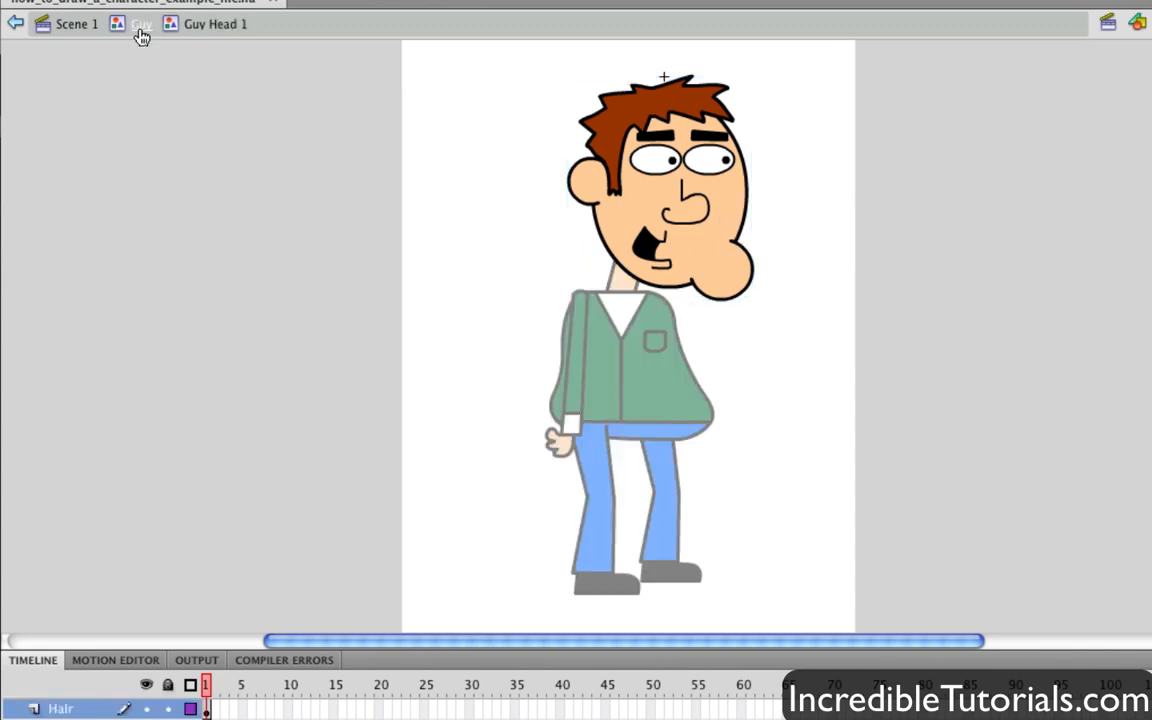
{"action": "mouse_move", "coordinate": [366, 232]}
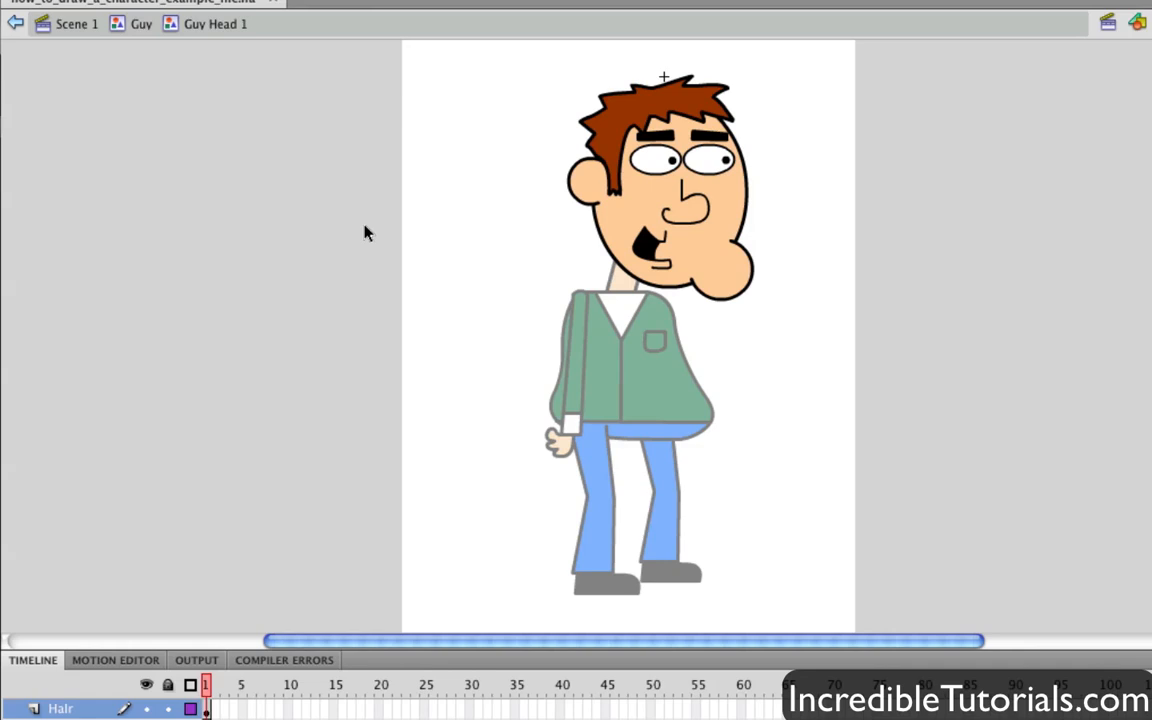
{"action": "mouse_move", "coordinate": [481, 250]}
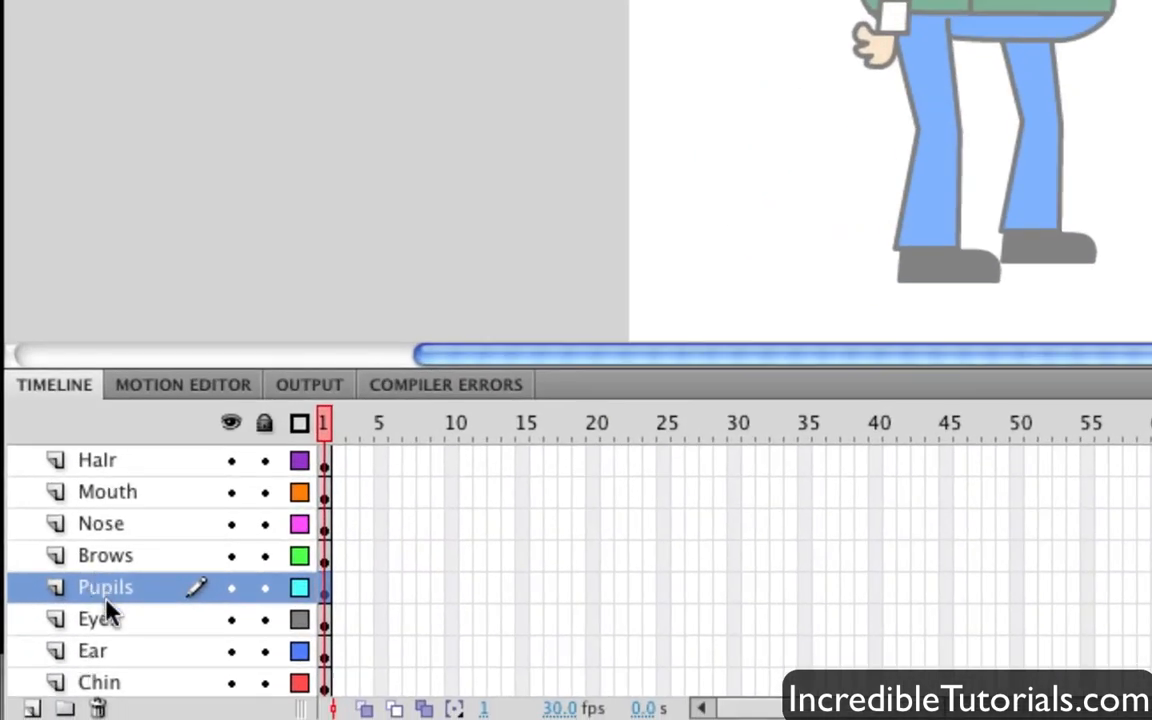
{"action": "left_click", "coordinate": [95, 619]}
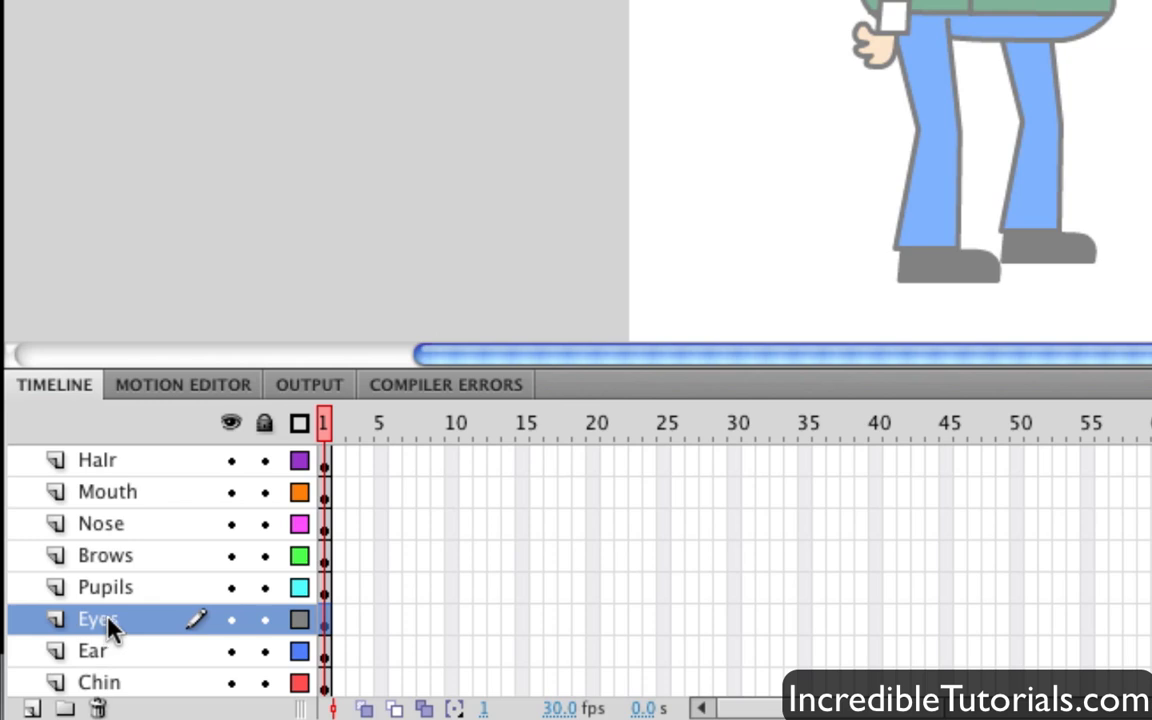
{"action": "mouse_move", "coordinate": [110, 540]}
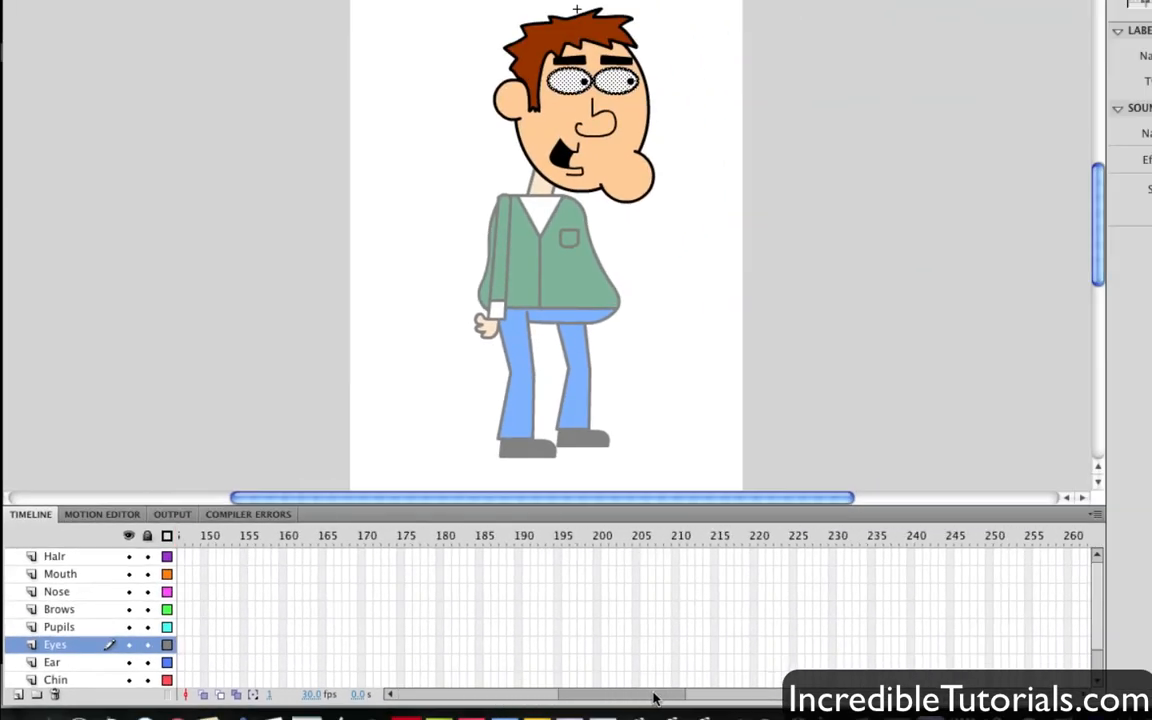
{"action": "scroll", "scroll_direction": "right", "scroll_amount": 3}
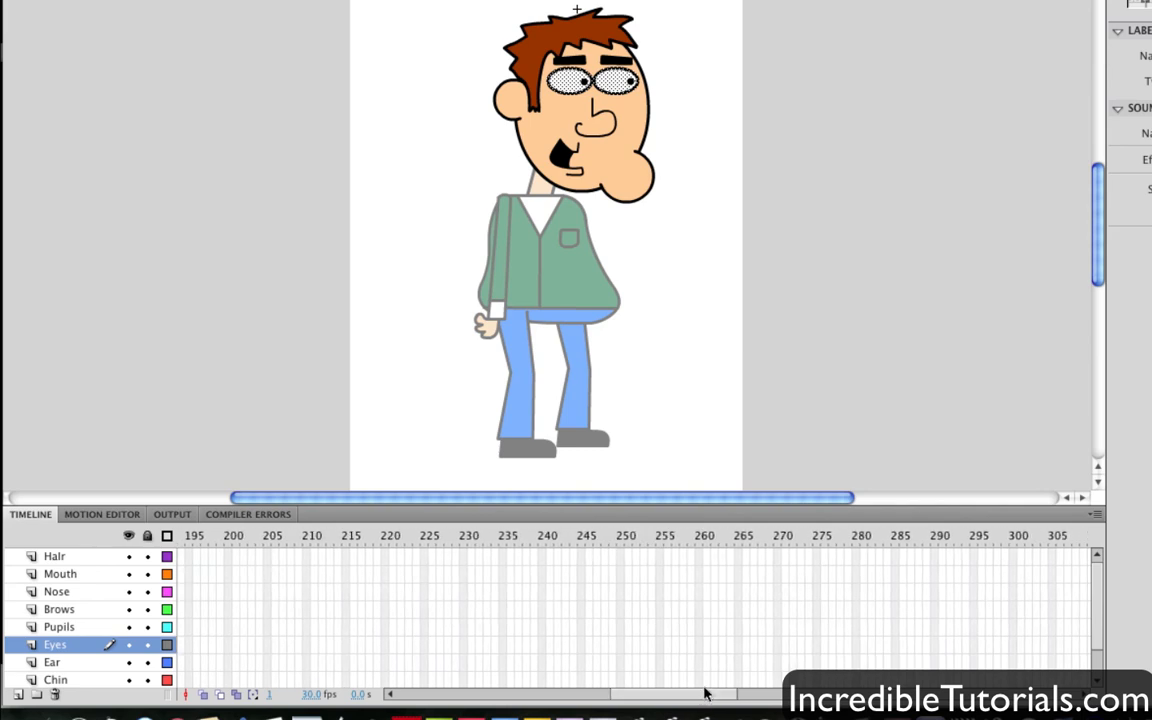
{"action": "mouse_move", "coordinate": [745, 673]}
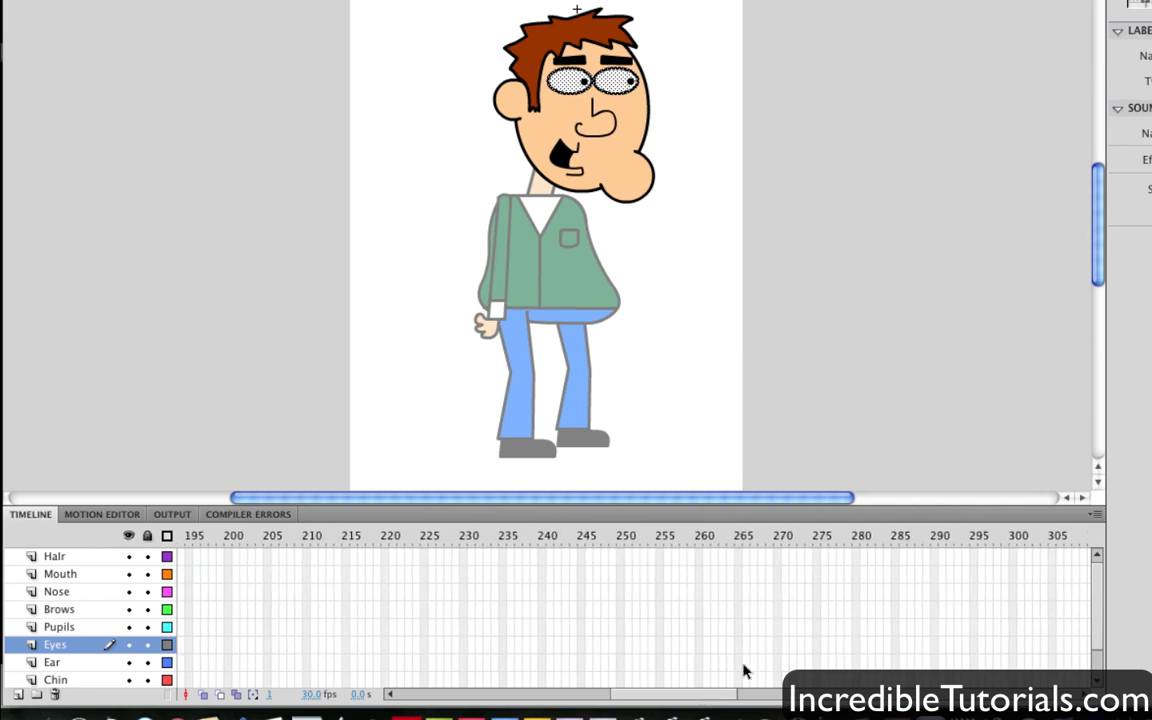
{"action": "mouse_move", "coordinate": [1011, 612]}
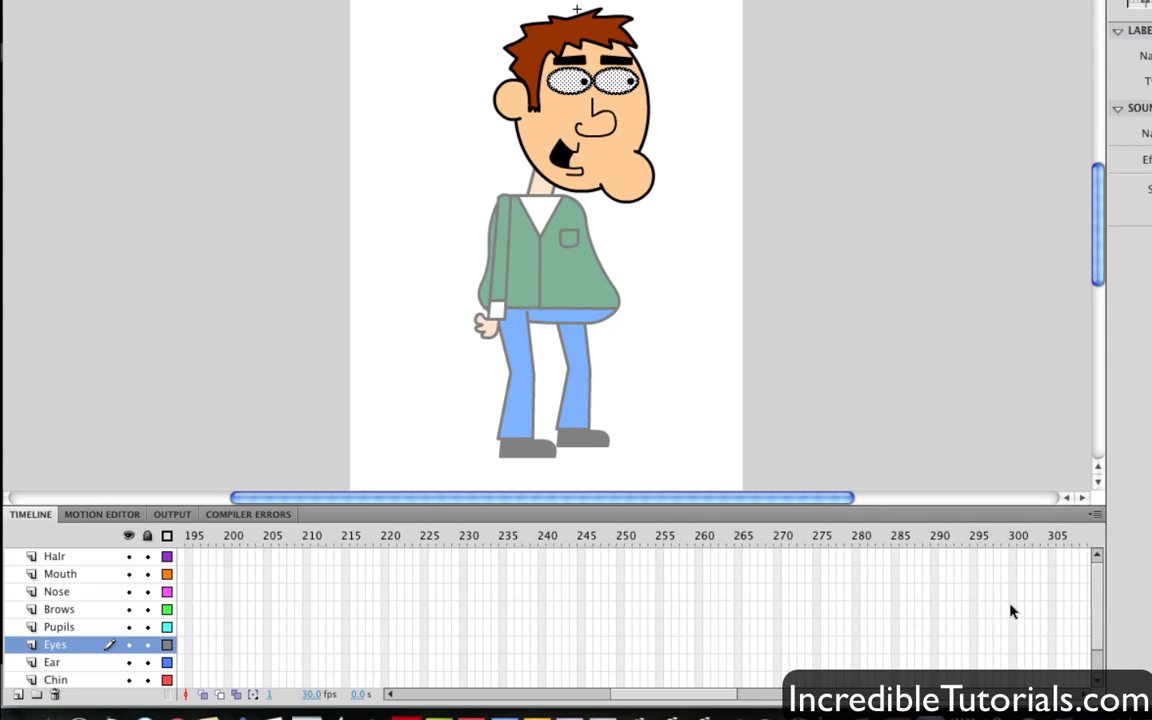
{"action": "mouse_move", "coordinate": [1018, 564]}
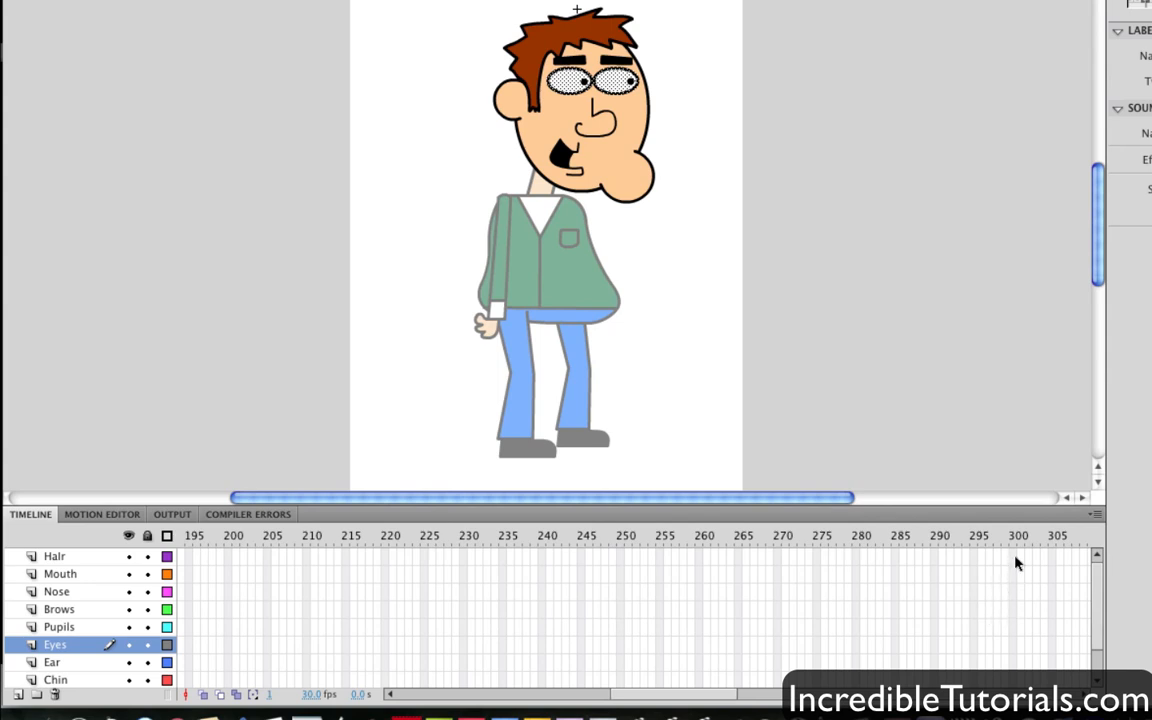
Insert frames at 300 on all Guy Head 1 layers from the top layer down to Head.
{"action": "left_click", "coordinate": [53, 557]}
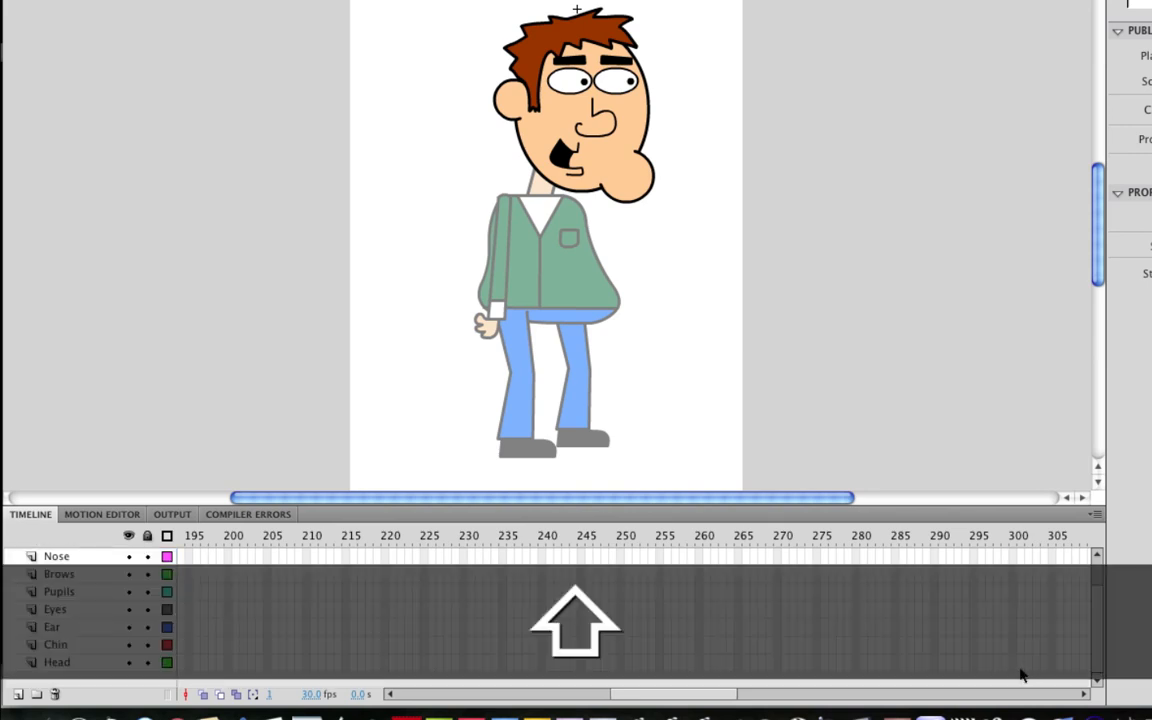
{"action": "left_click", "coordinate": [54, 658]}
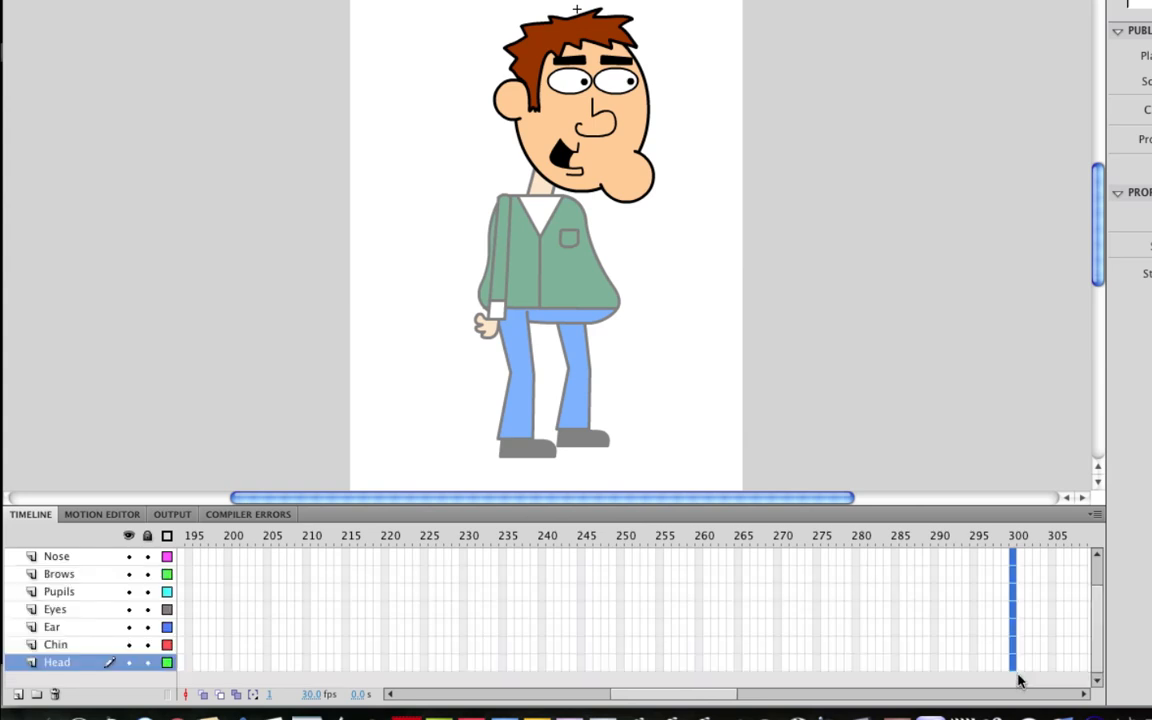
{"action": "right_click", "coordinate": [1016, 680]}
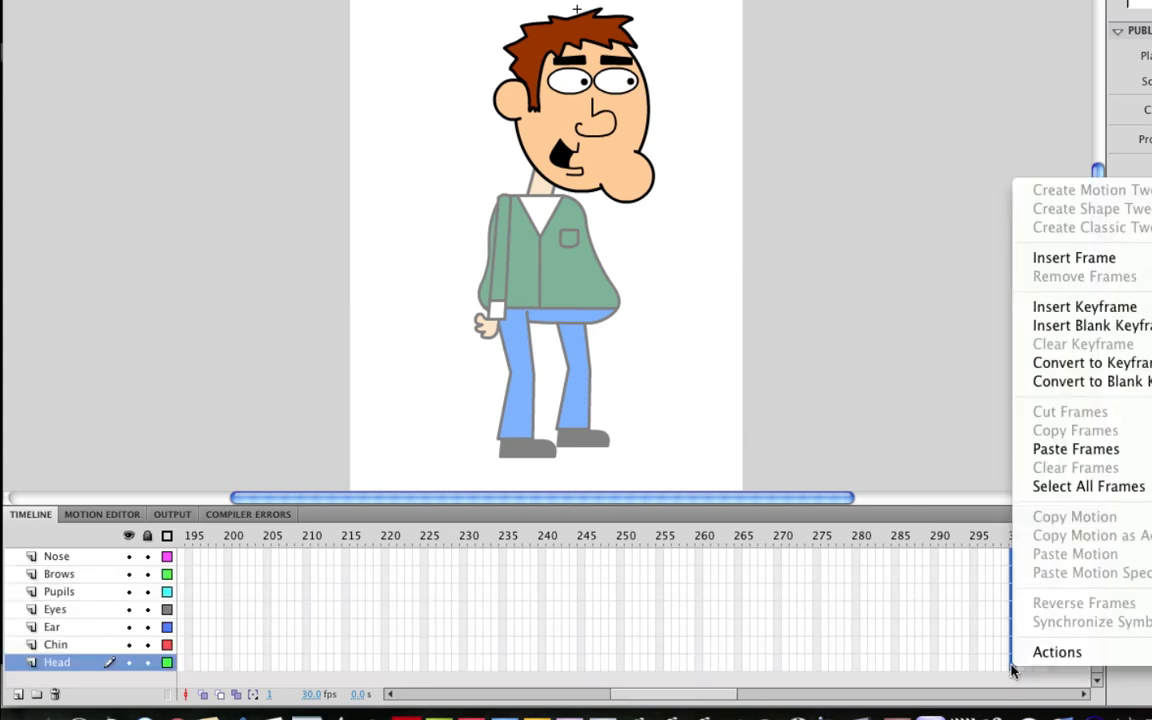
{"action": "mouse_move", "coordinate": [1074, 257]}
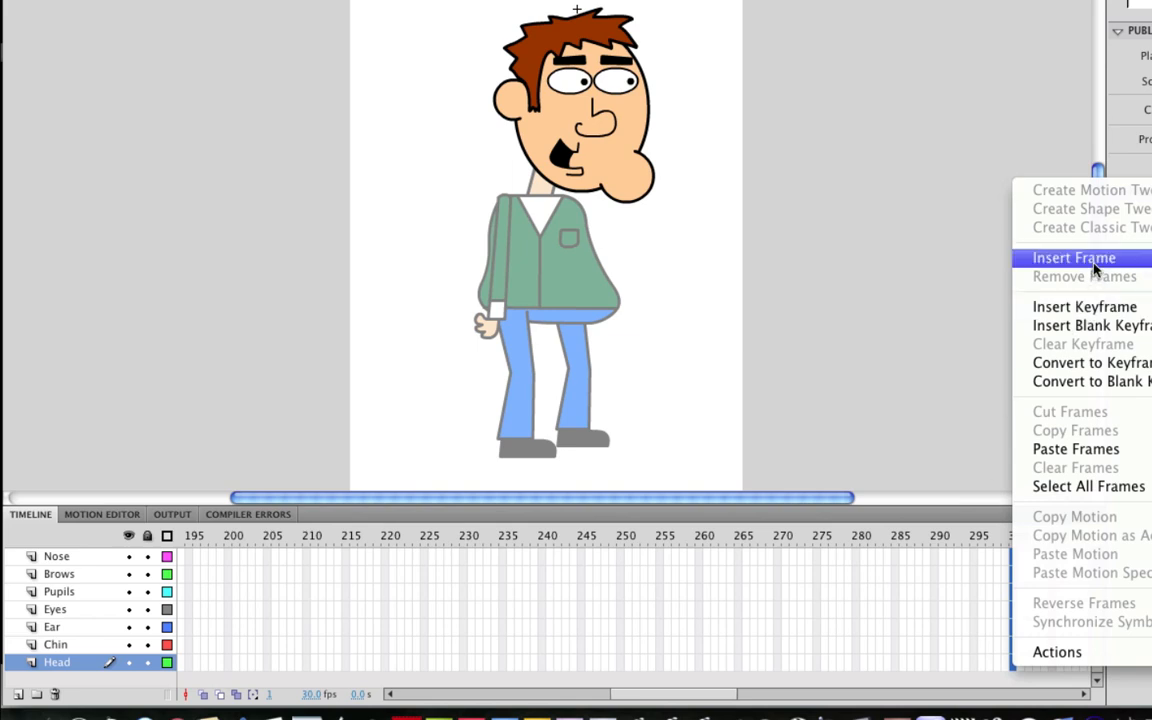
{"action": "left_click", "coordinate": [1073, 257]}
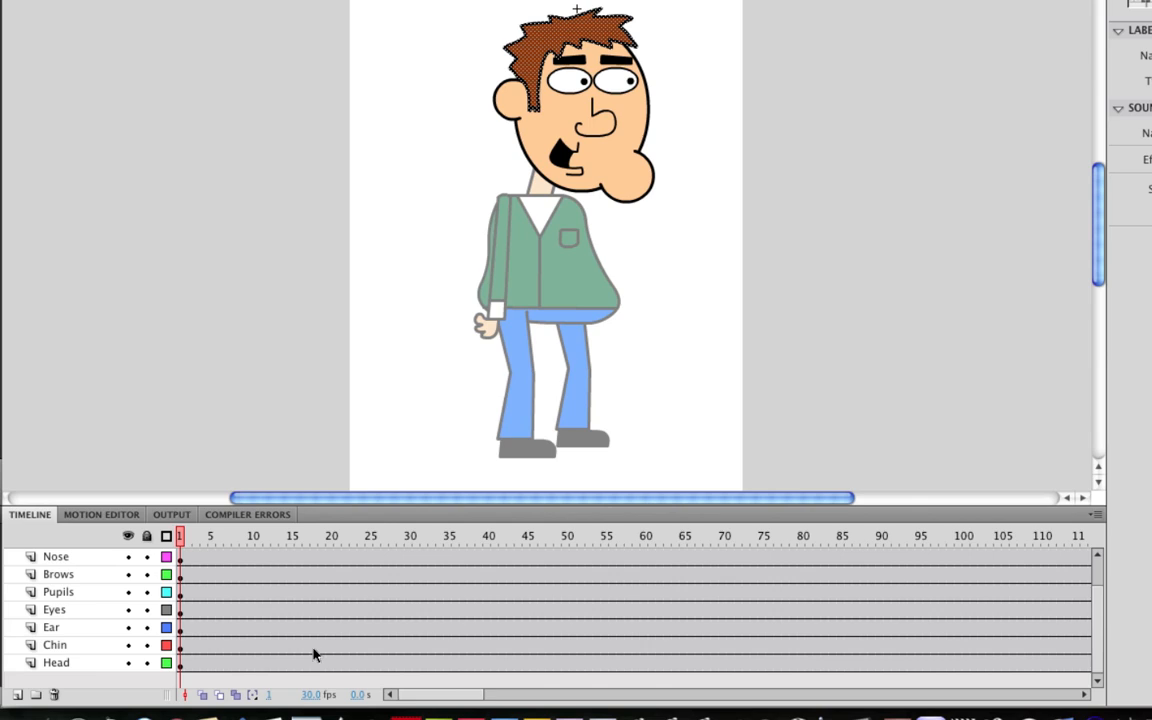
{"action": "mouse_move", "coordinate": [325, 654]}
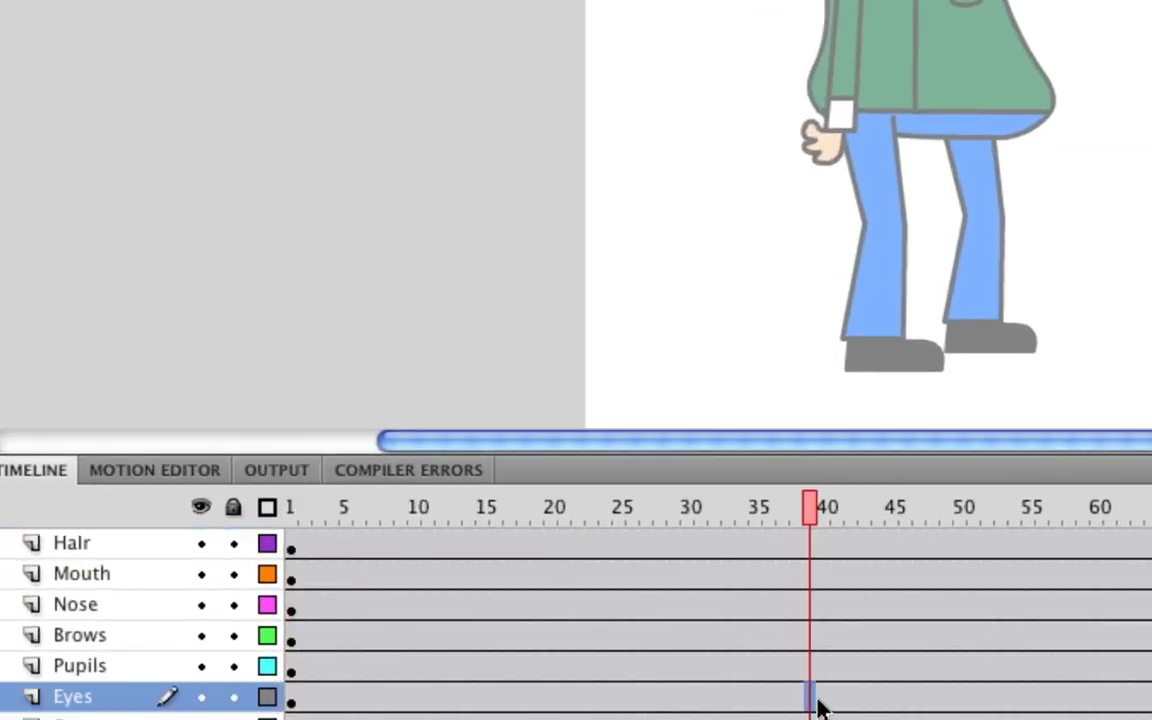
Insert keyframes at frame 40 on the Eyes and Pupils layers.
{"action": "left_click", "coordinate": [825, 506]}
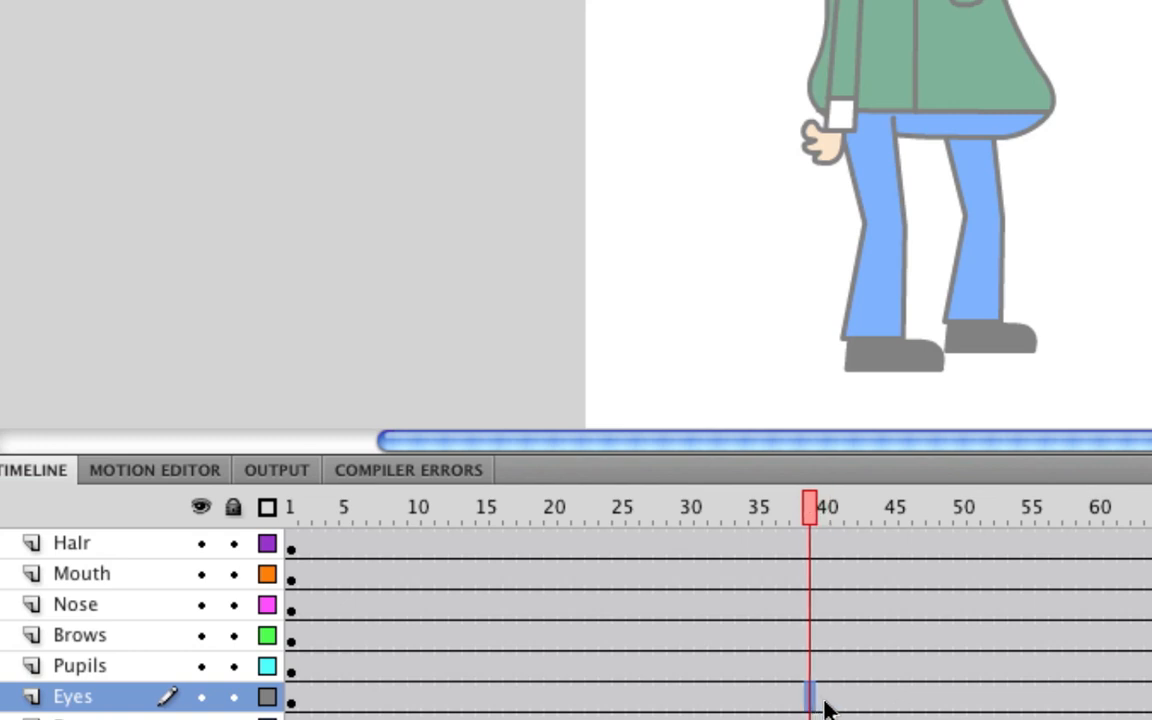
{"action": "right_click", "coordinate": [808, 704]}
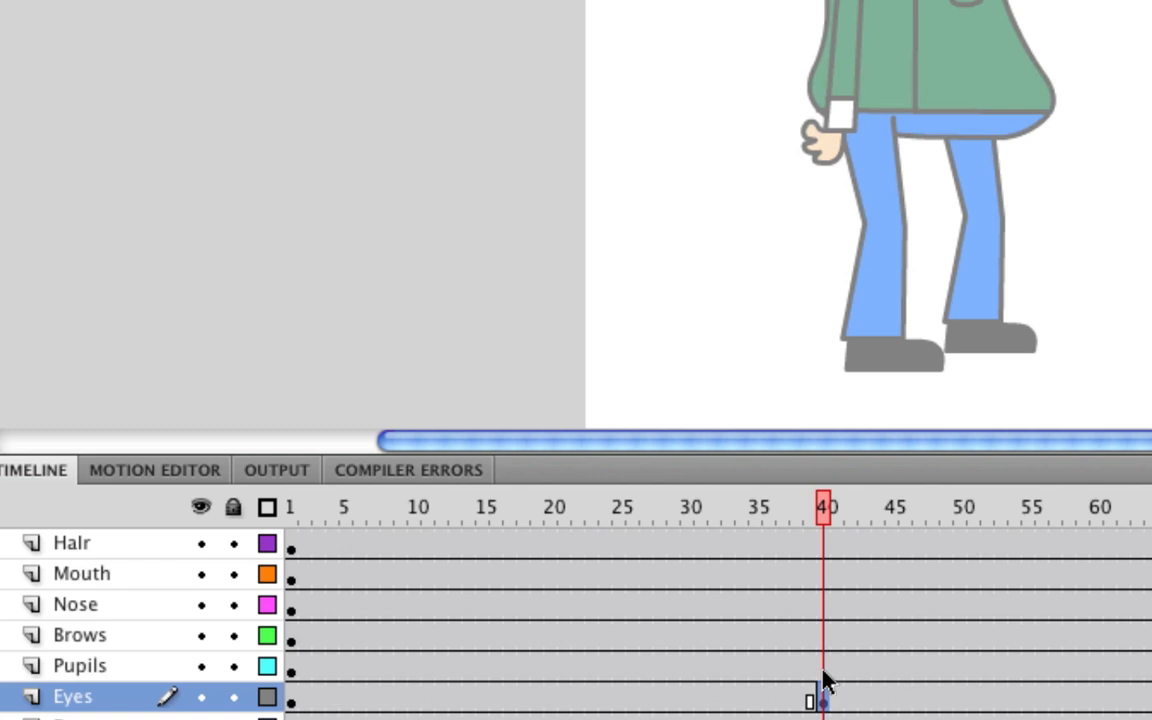
{"action": "right_click", "coordinate": [828, 700]}
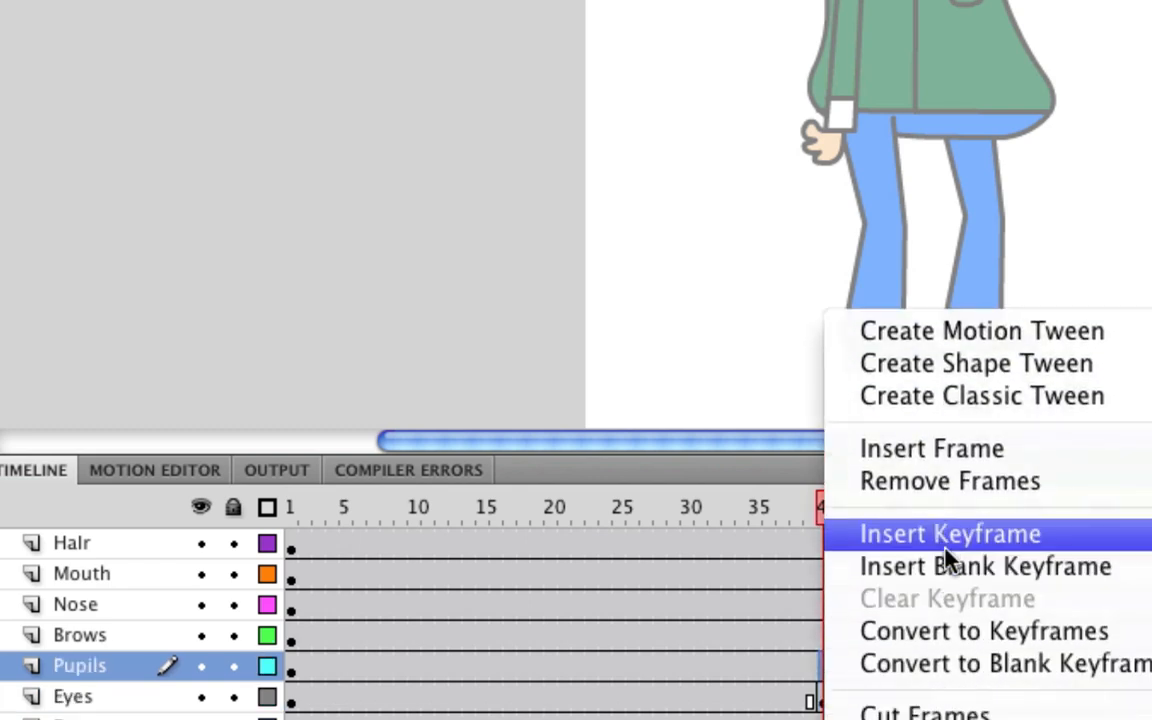
{"action": "left_click", "coordinate": [951, 533]}
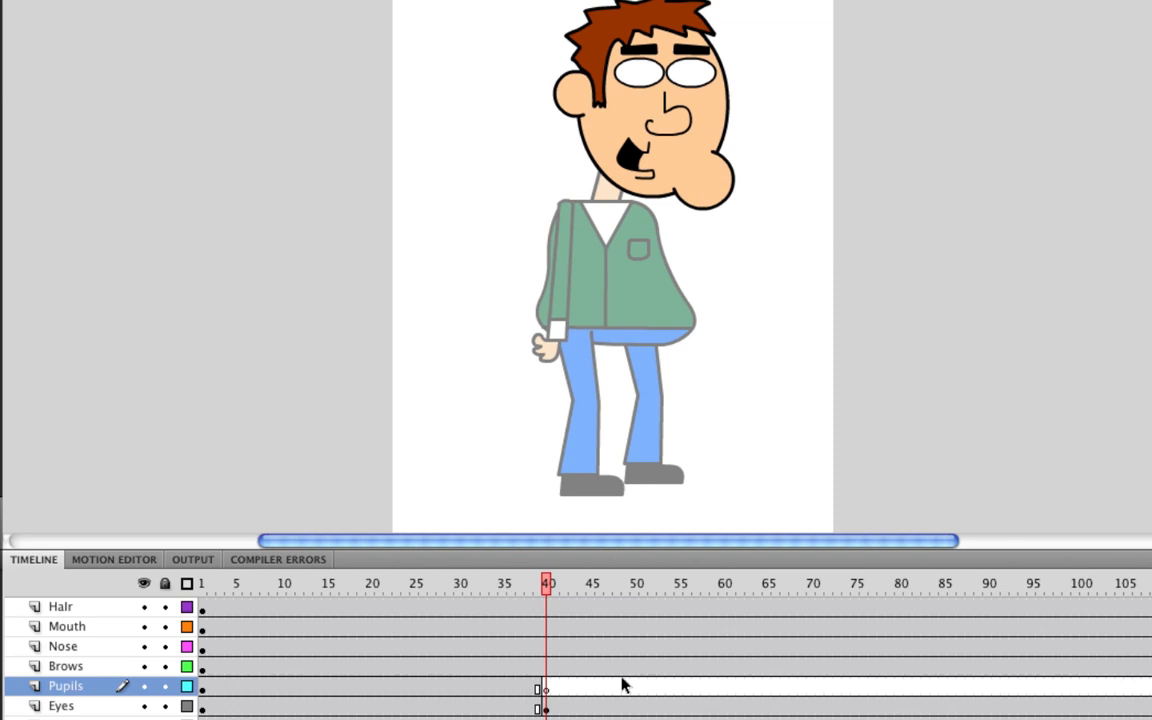
{"action": "mouse_move", "coordinate": [598, 702]}
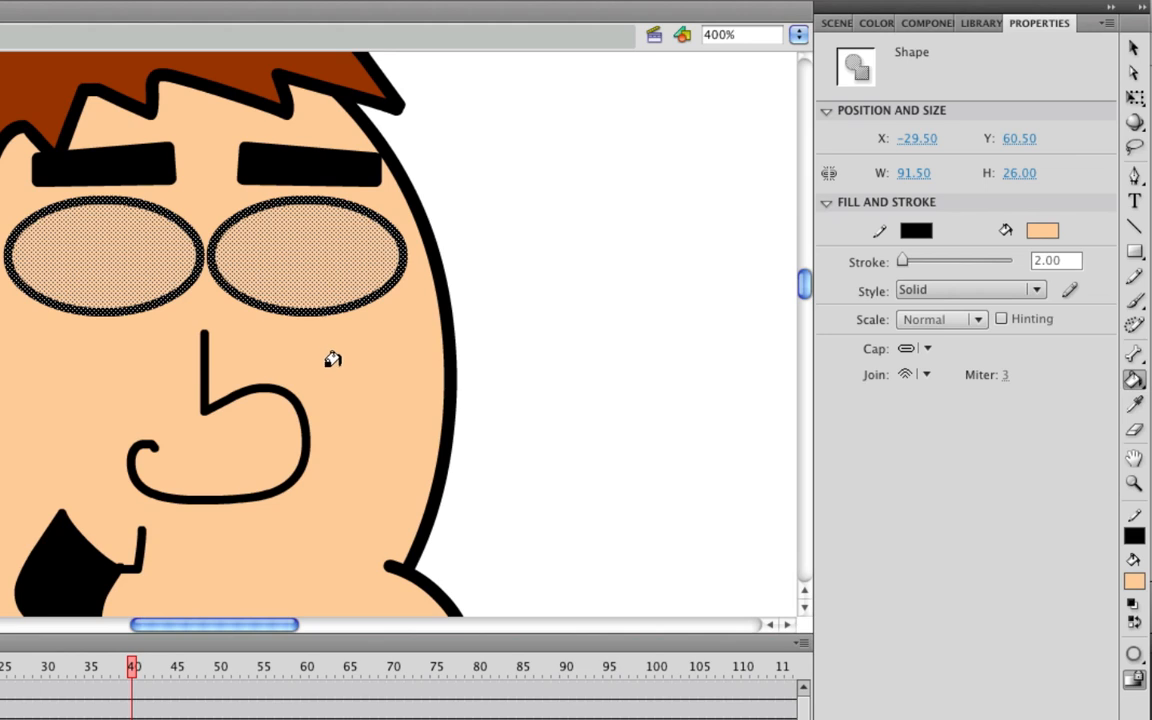
{"action": "mouse_move", "coordinate": [400, 249]}
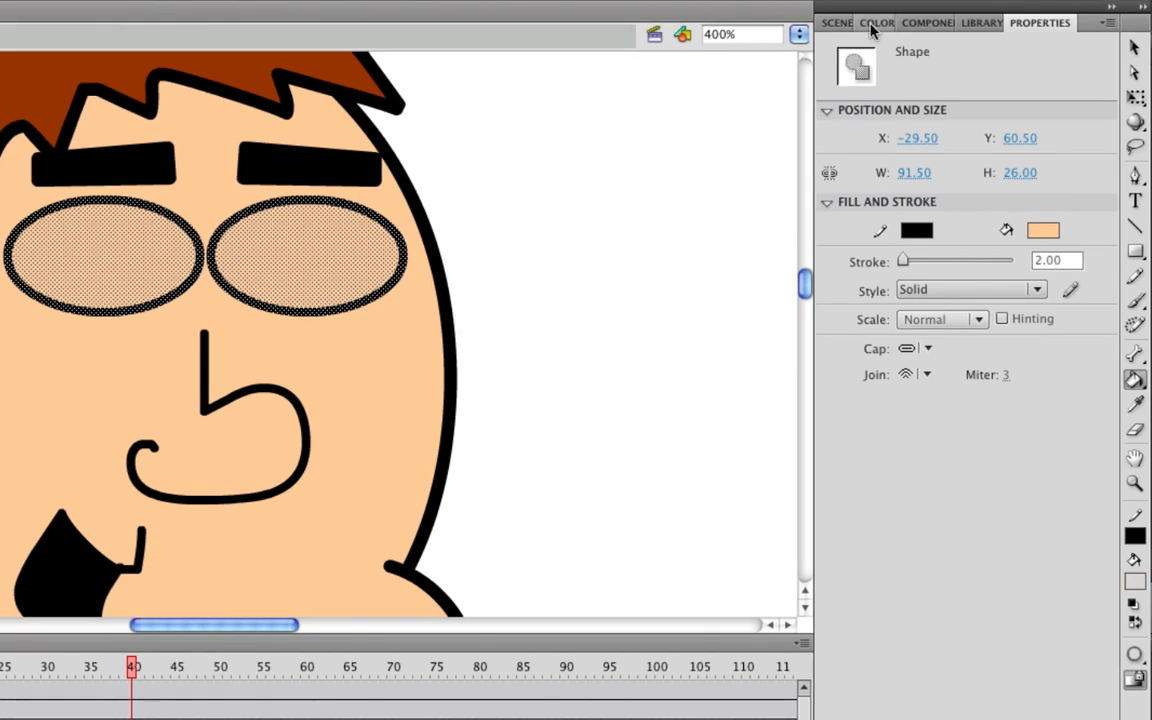
Bring up the Color panel to recolour the selected eye shapes from #FFCC99.
{"action": "left_click", "coordinate": [877, 22]}
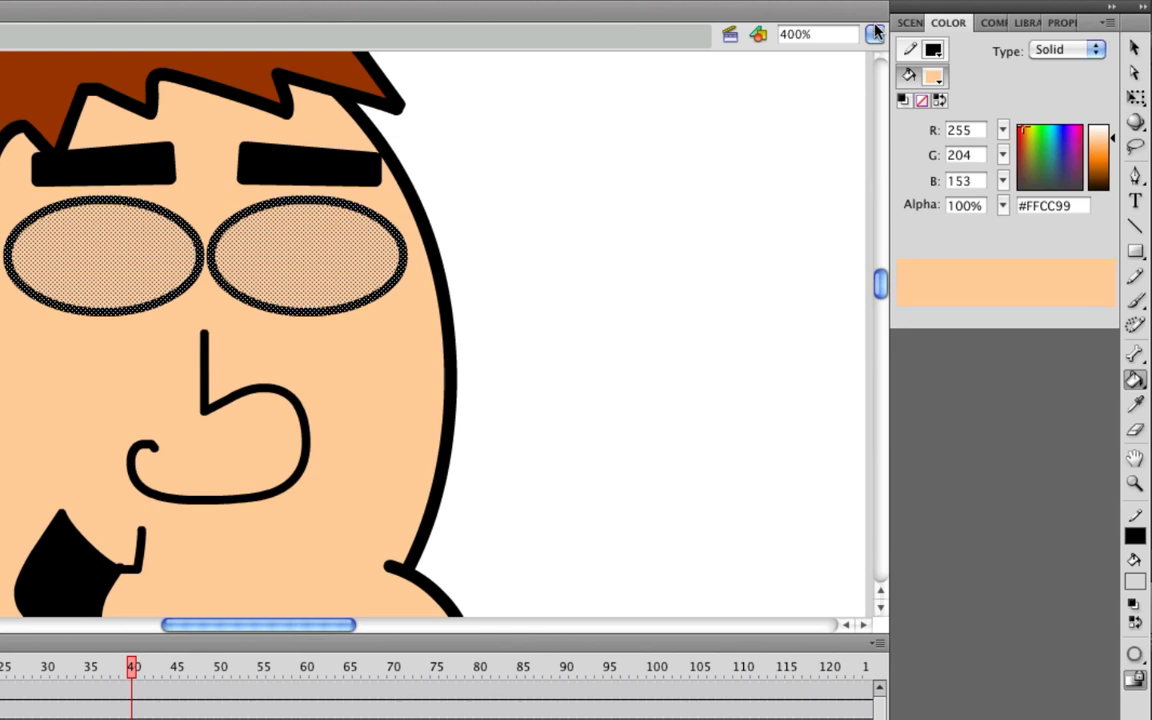
{"action": "mouse_move", "coordinate": [1003, 57]}
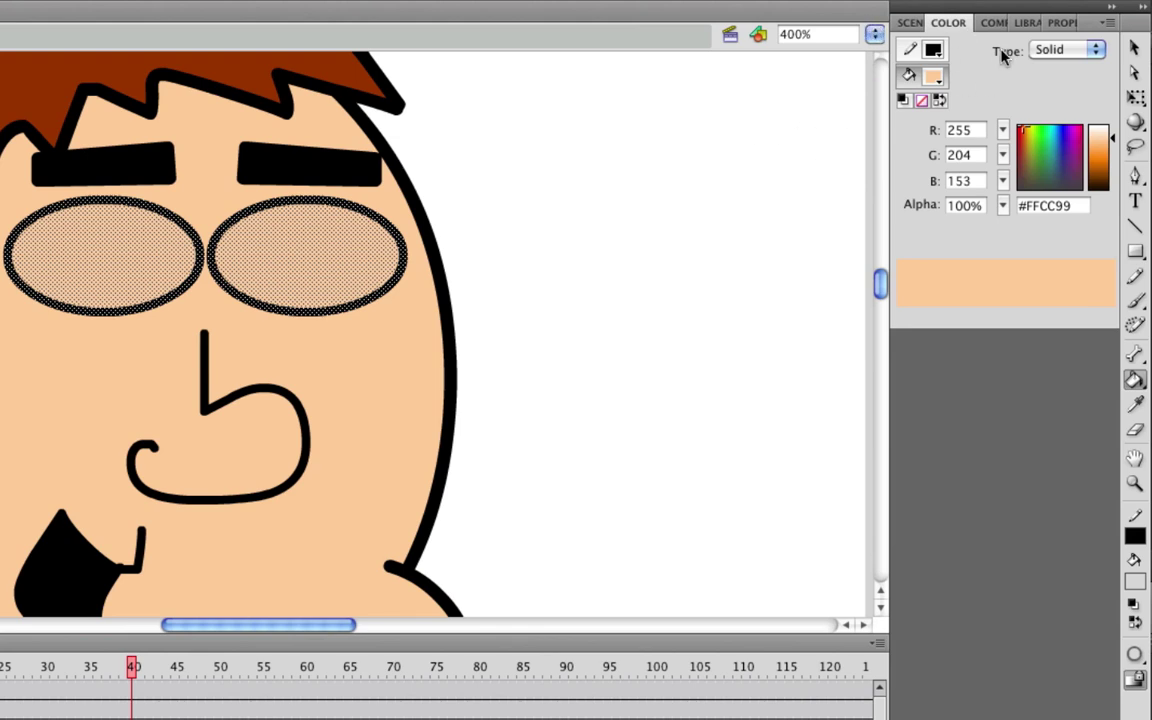
{"action": "mouse_move", "coordinate": [1087, 69]}
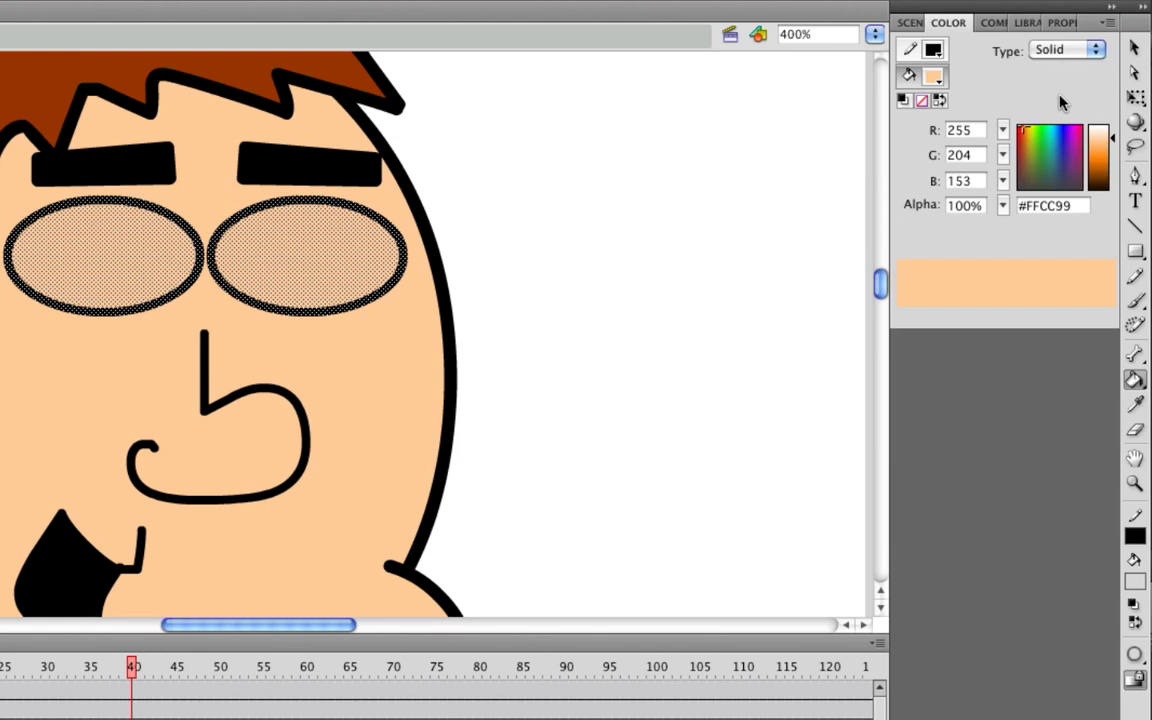
{"action": "mouse_move", "coordinate": [1066, 102]}
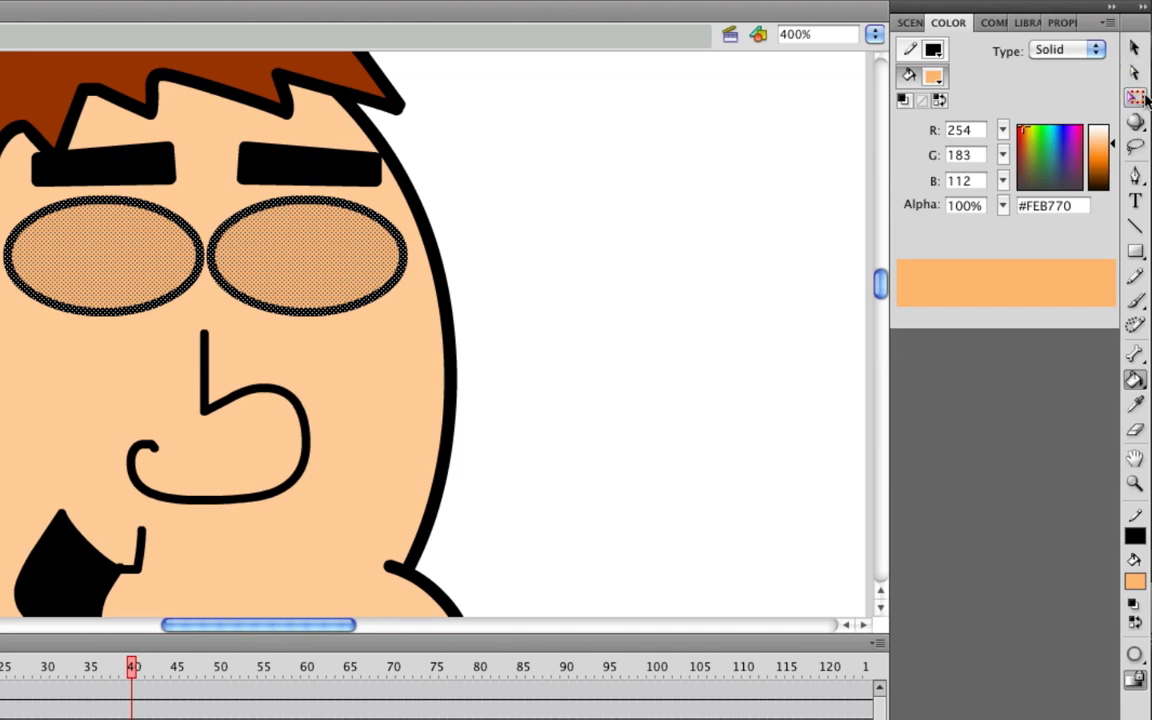
{"action": "mouse_move", "coordinate": [1137, 97]}
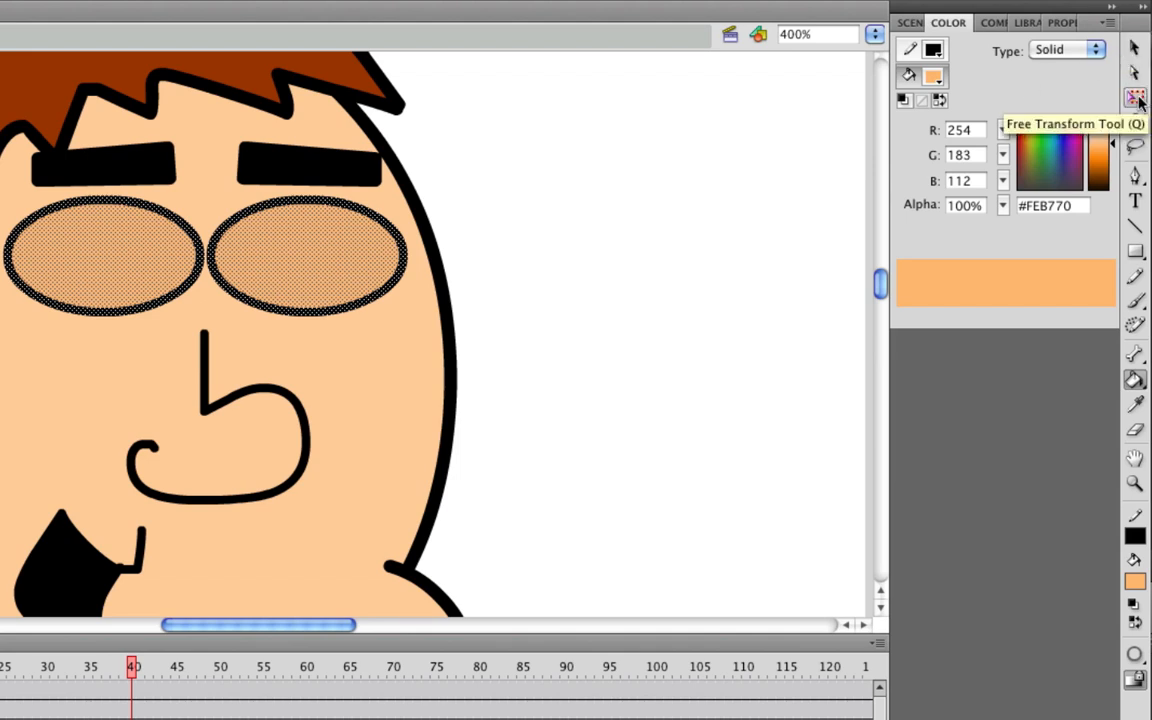
Switch to the Free Transform Tool to squash the eye ovals vertically.
{"action": "left_click", "coordinate": [1136, 95]}
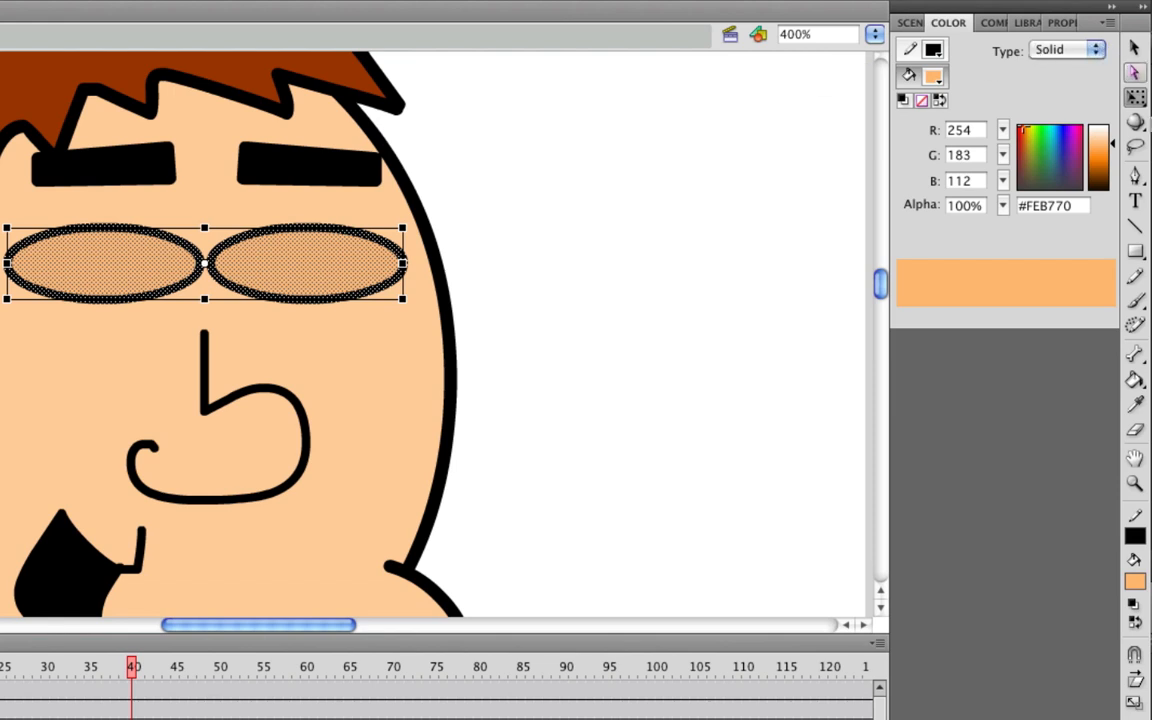
{"action": "mouse_move", "coordinate": [1134, 379]}
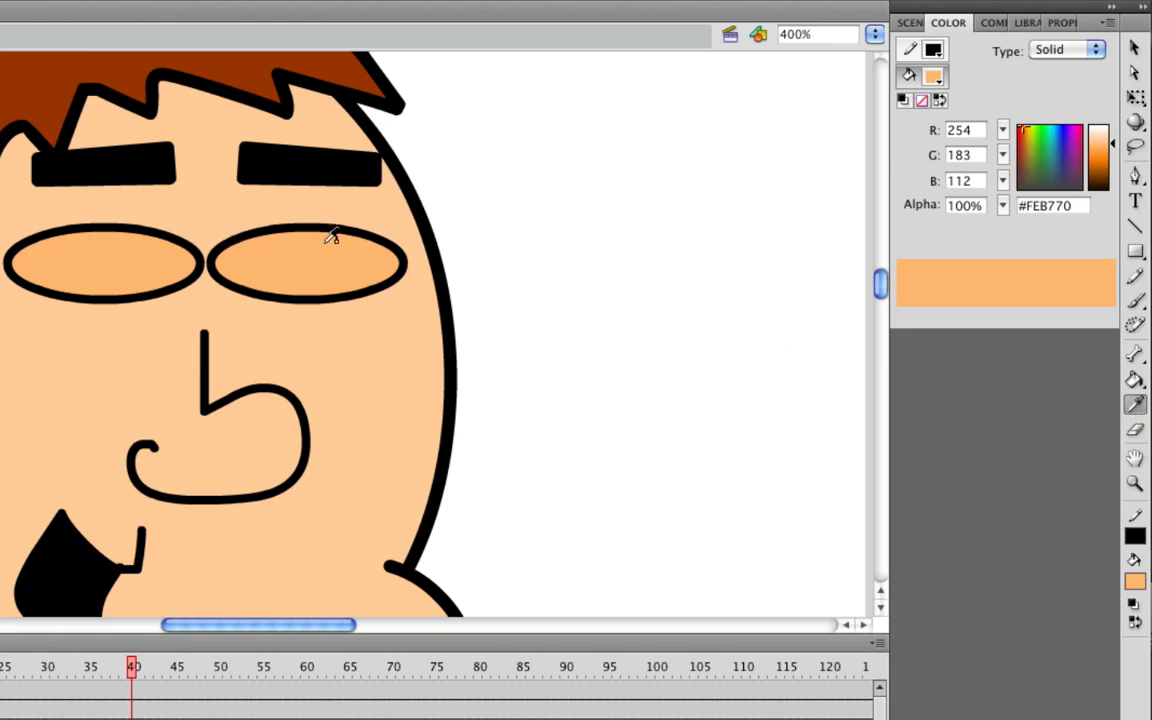
{"action": "mouse_move", "coordinate": [347, 223]}
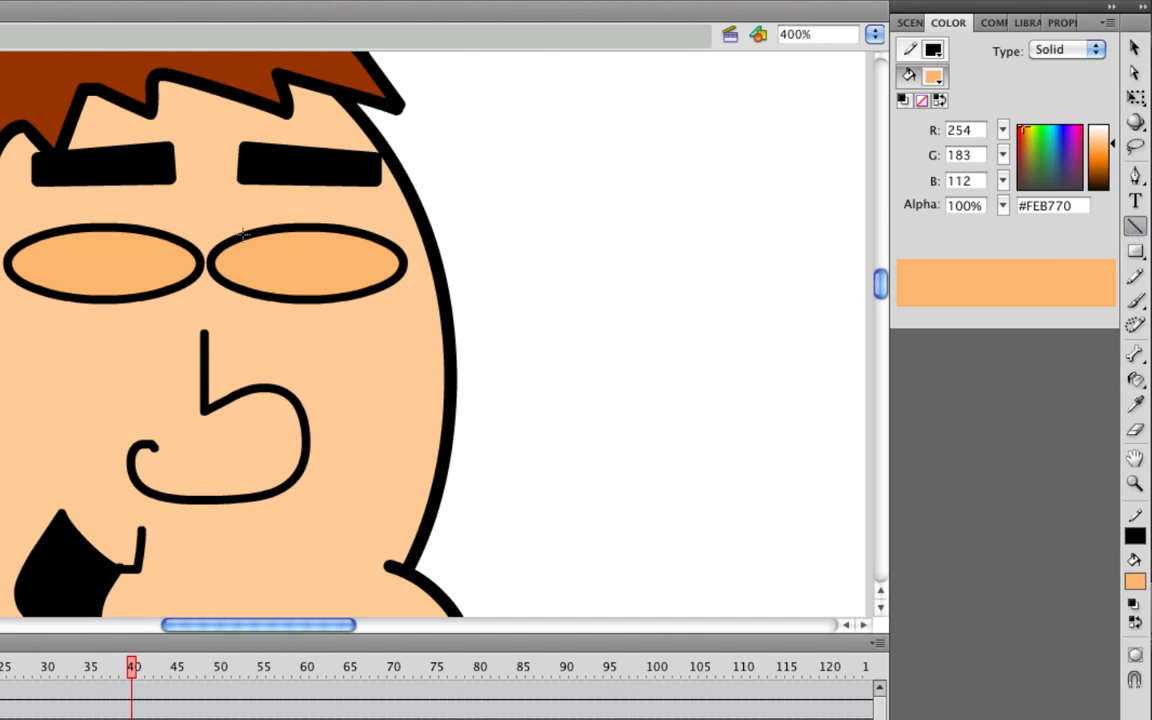
{"action": "mouse_move", "coordinate": [220, 268]}
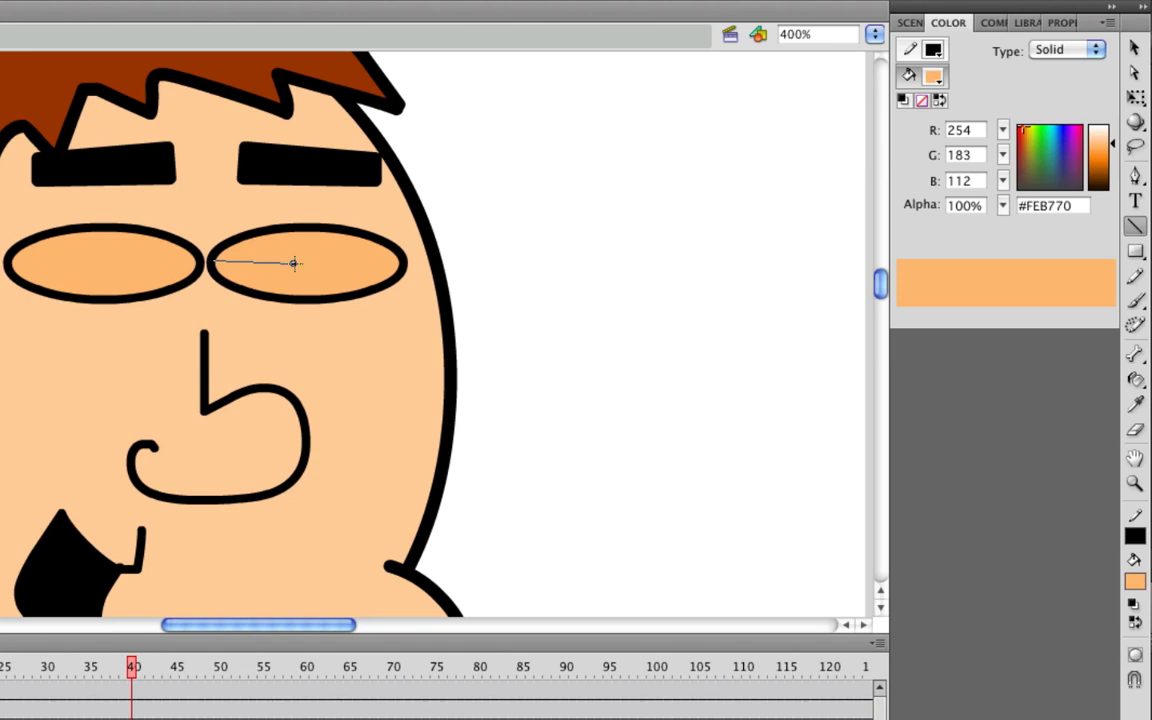
Draw a horizontal eyelid line across the flattened eye at frame 40.
{"action": "left_click_drag", "start_coordinate": [293, 263], "coordinate": [398, 261]}
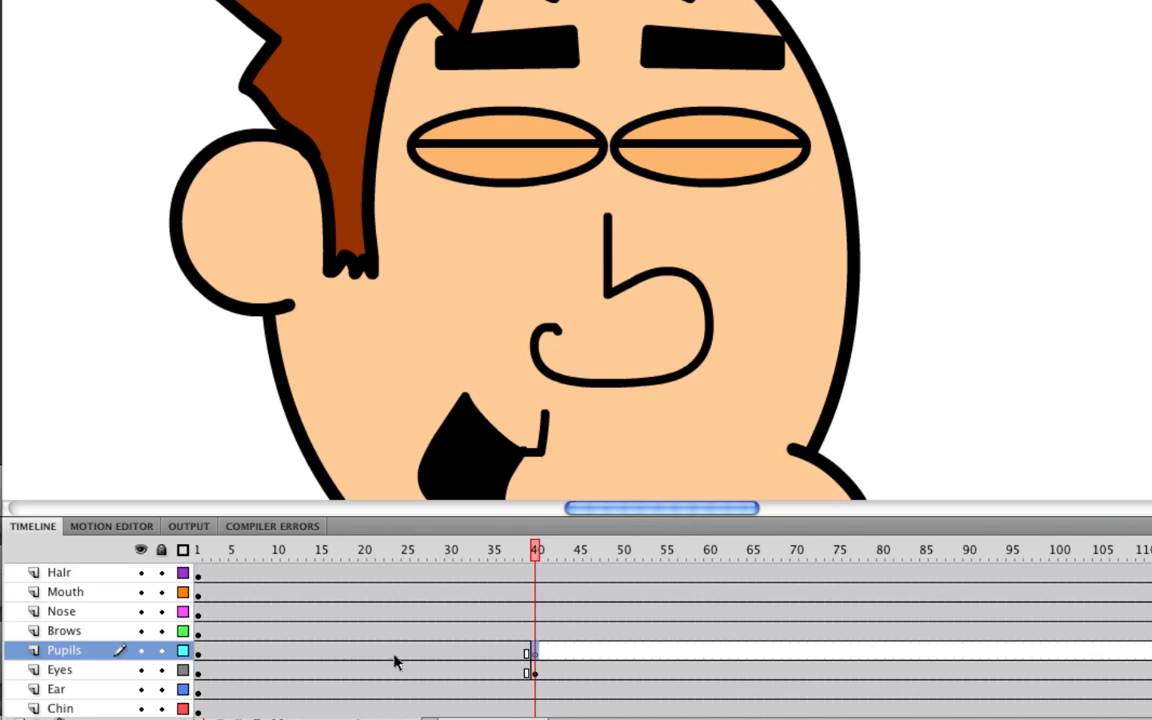
{"action": "mouse_move", "coordinate": [205, 656]}
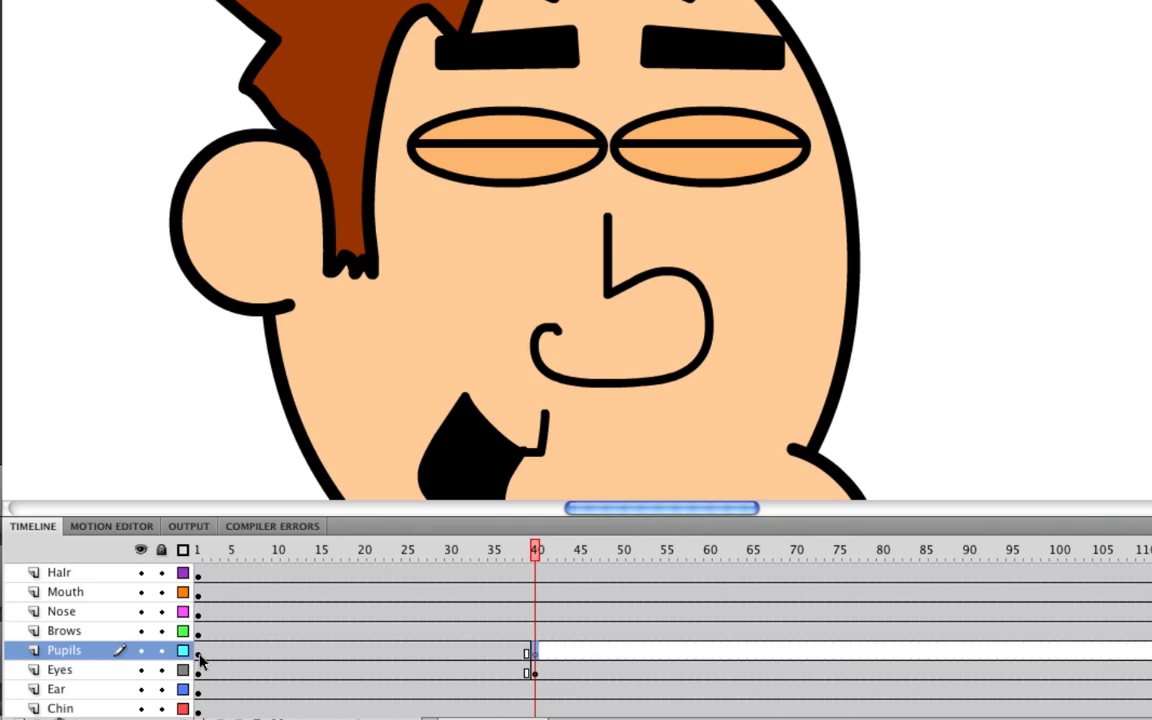
Copy the open pupils from frame 1 and paste them at frame 45 on Pupils.
{"action": "right_click", "coordinate": [205, 662]}
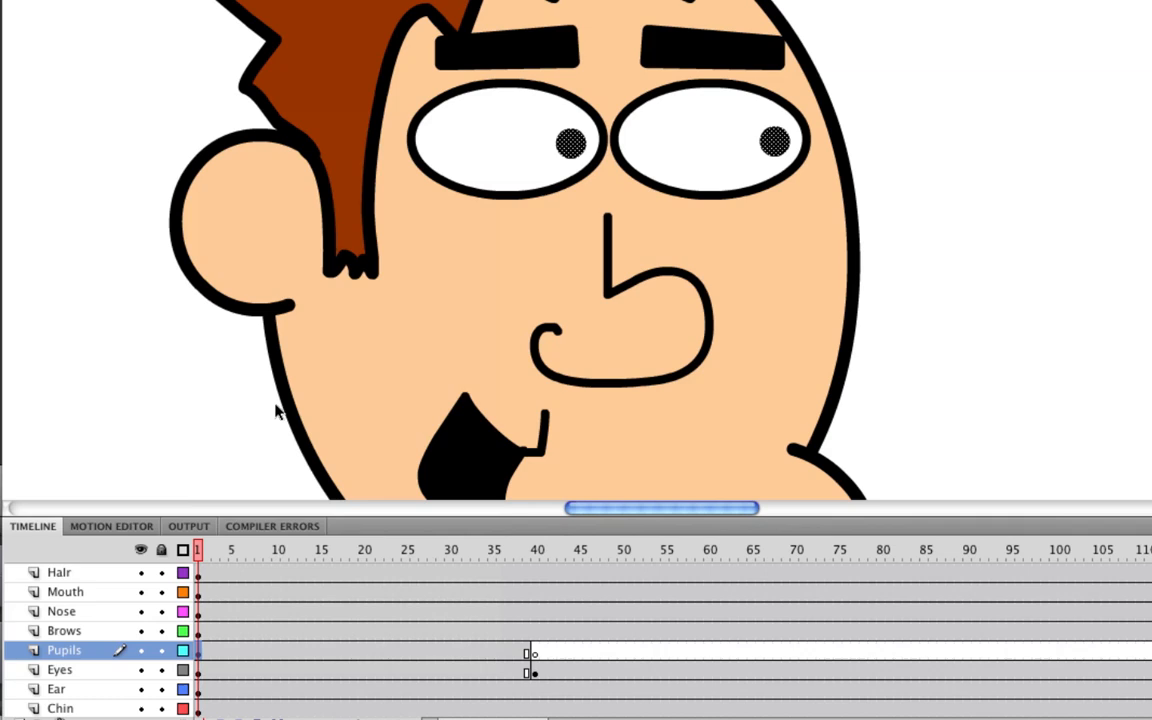
{"action": "mouse_move", "coordinate": [620, 671]}
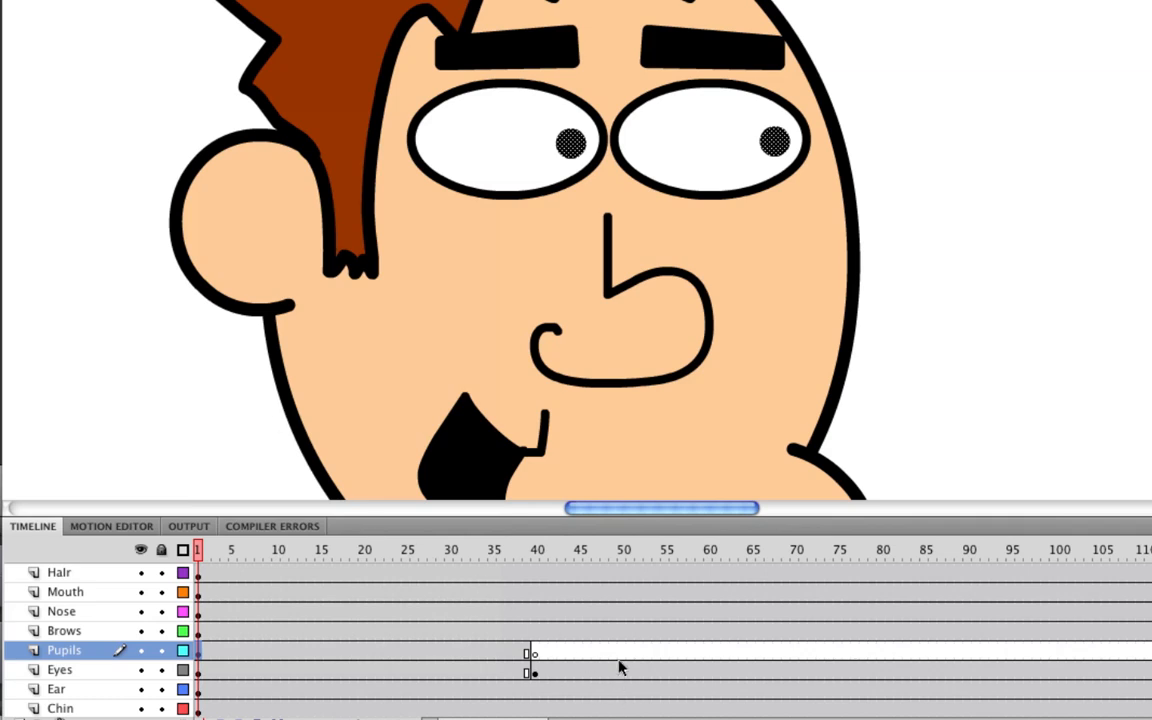
{"action": "right_click", "coordinate": [582, 675]}
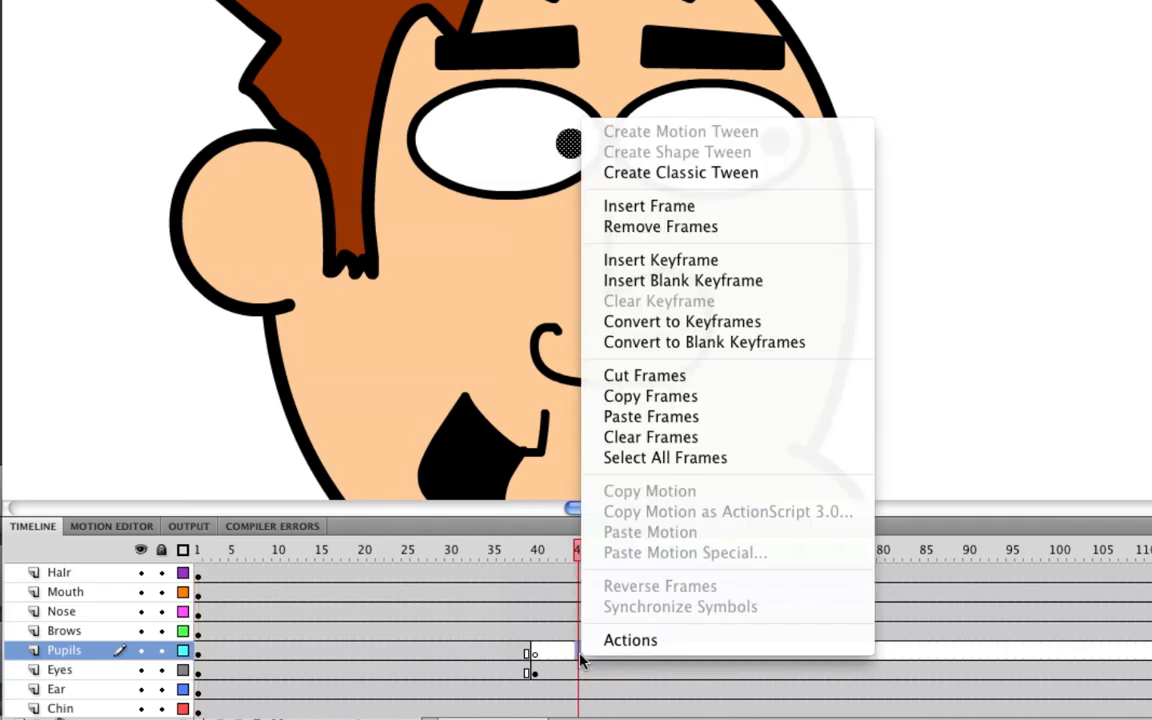
{"action": "mouse_move", "coordinate": [651, 416]}
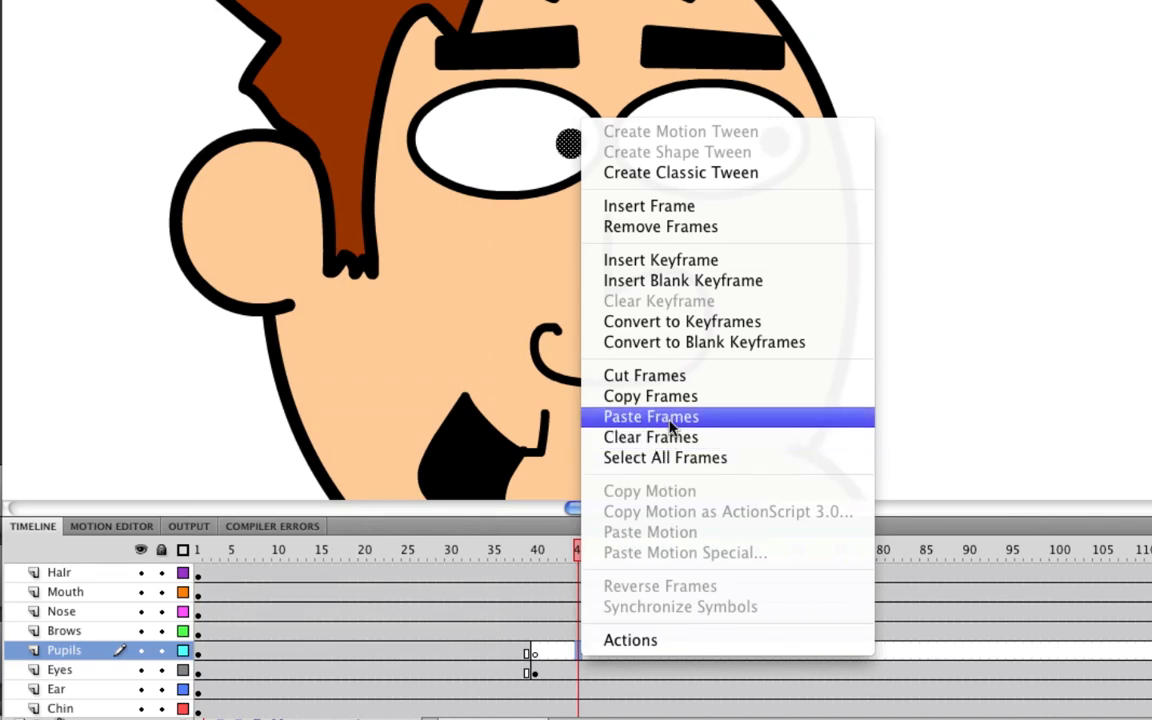
{"action": "left_click", "coordinate": [651, 416]}
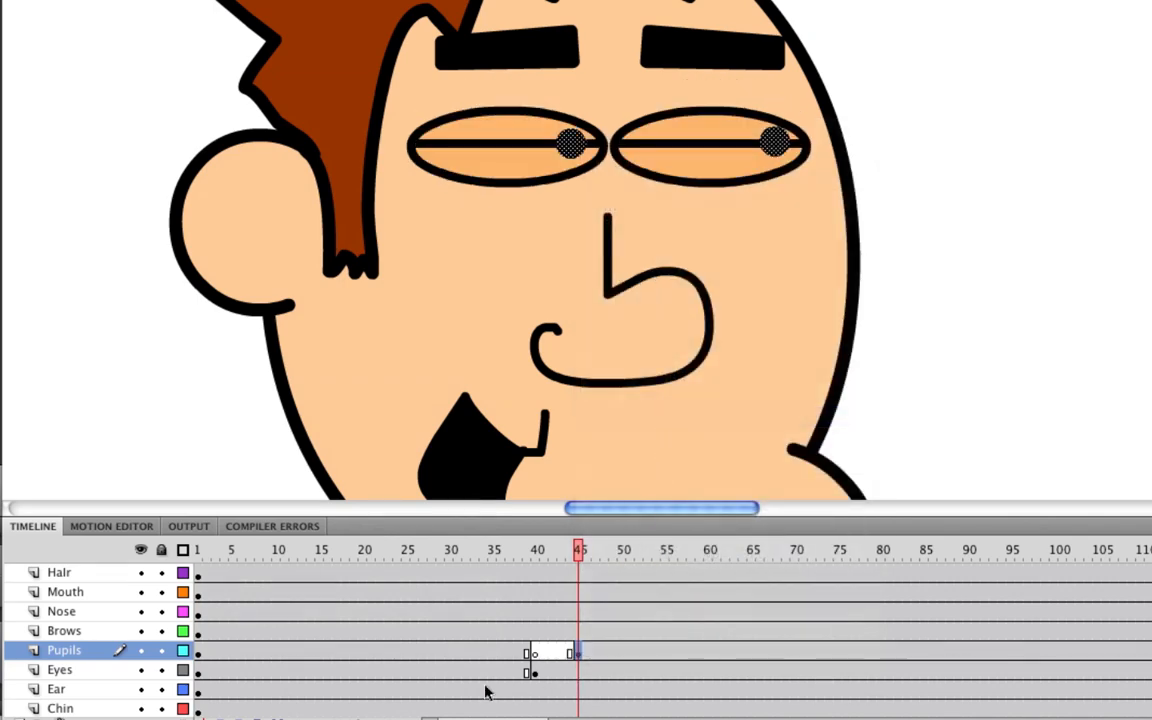
Copy the open eye shapes from frame 1 and paste them at frame 45 on Eyes.
{"action": "right_click", "coordinate": [205, 674]}
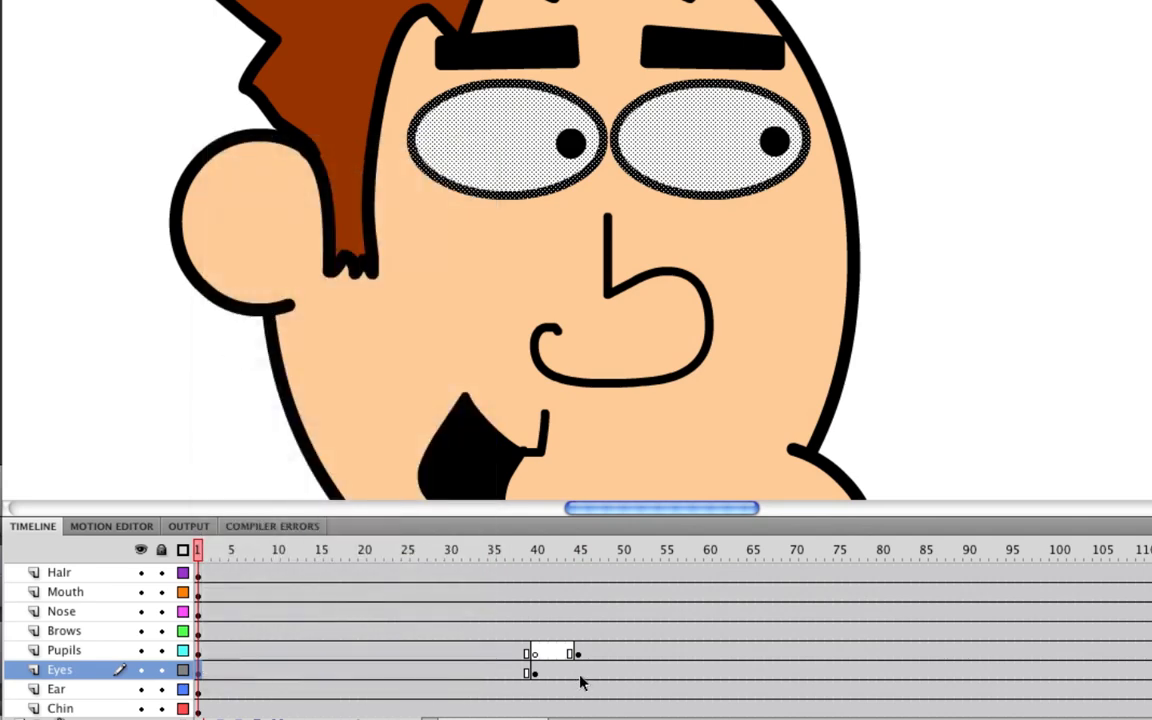
{"action": "right_click", "coordinate": [580, 675]}
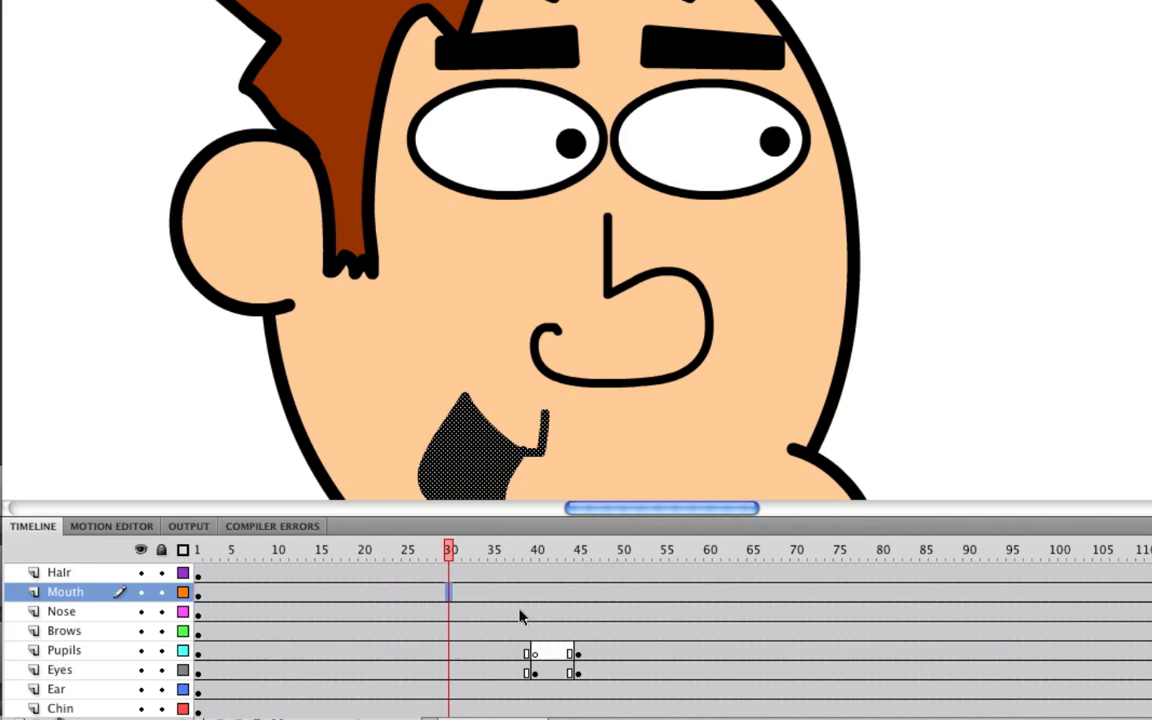
{"action": "left_click", "coordinate": [581, 549]}
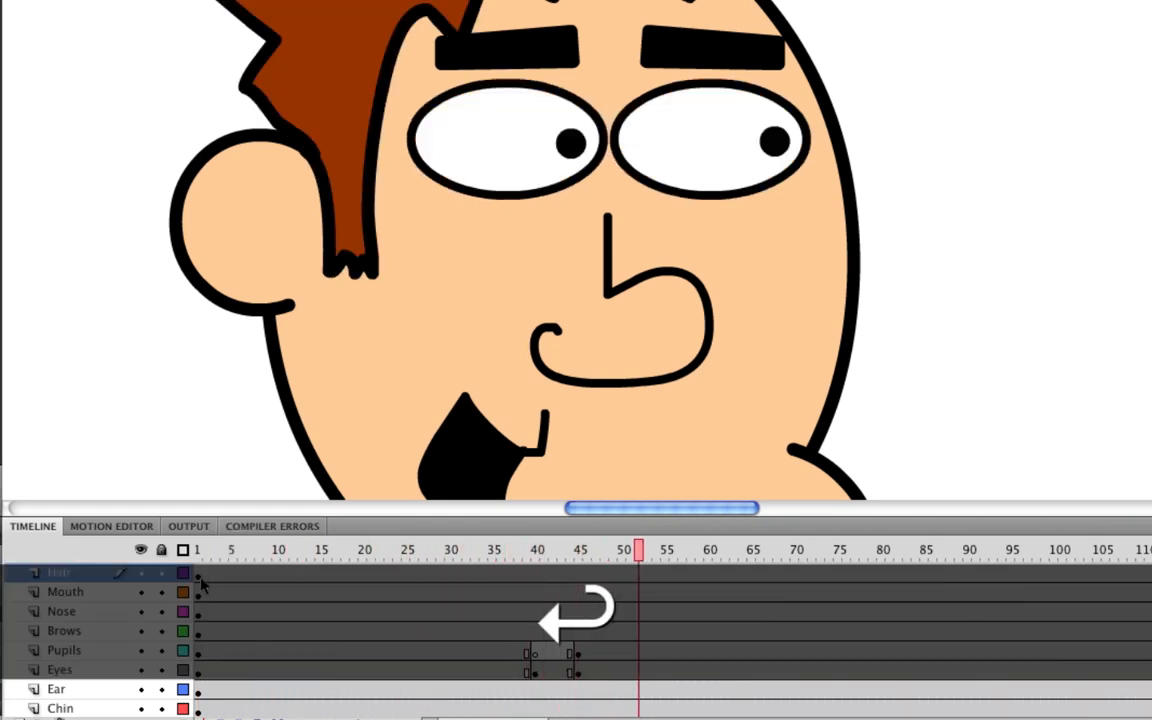
Move the reopening keyframes to frame 50 and select the blink frames 40–50.
{"action": "left_click", "coordinate": [799, 548]}
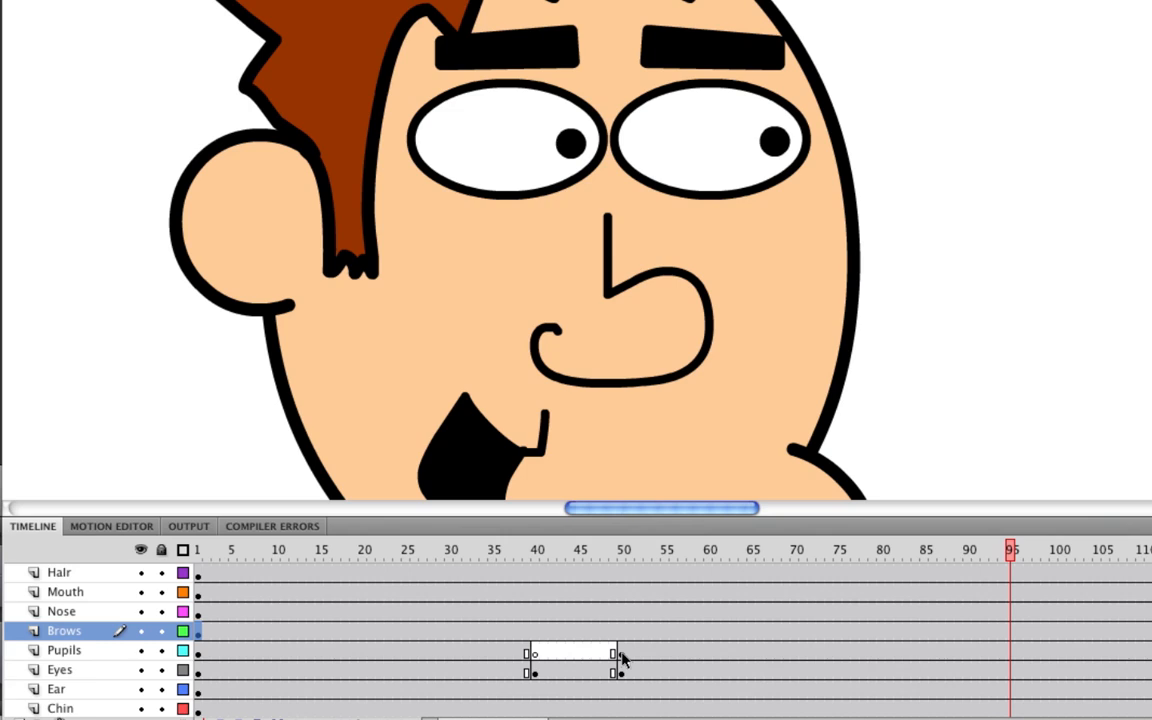
{"action": "mouse_move", "coordinate": [542, 657]}
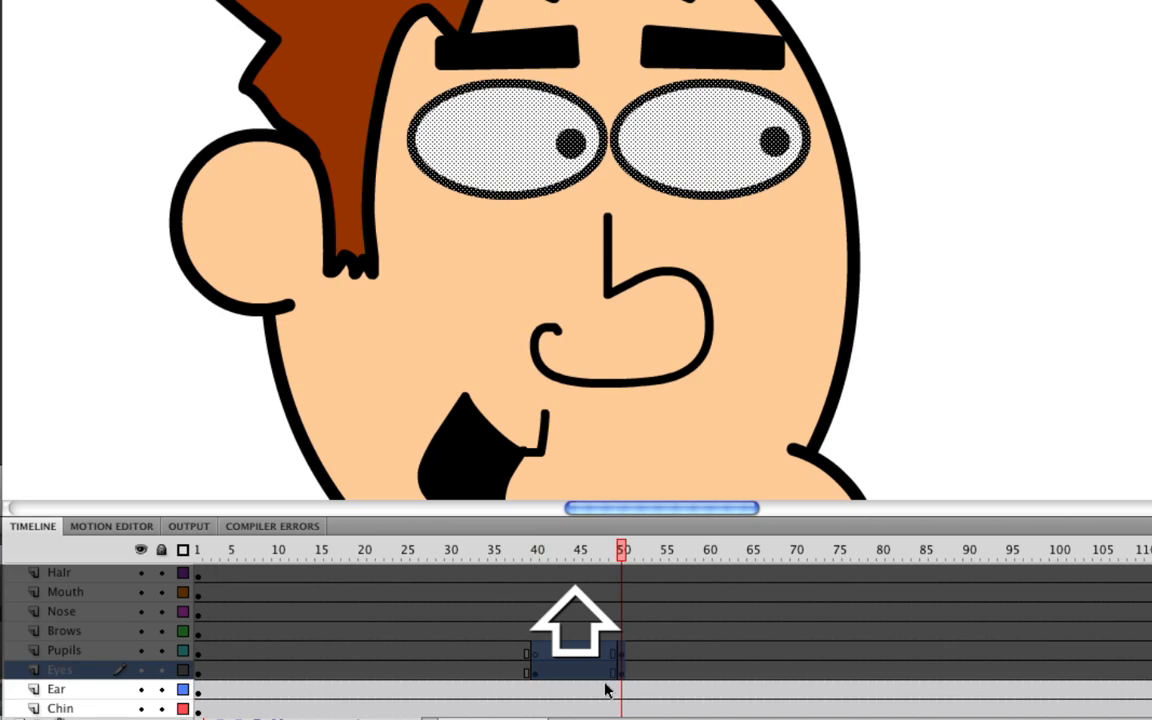
{"action": "right_click", "coordinate": [575, 655]}
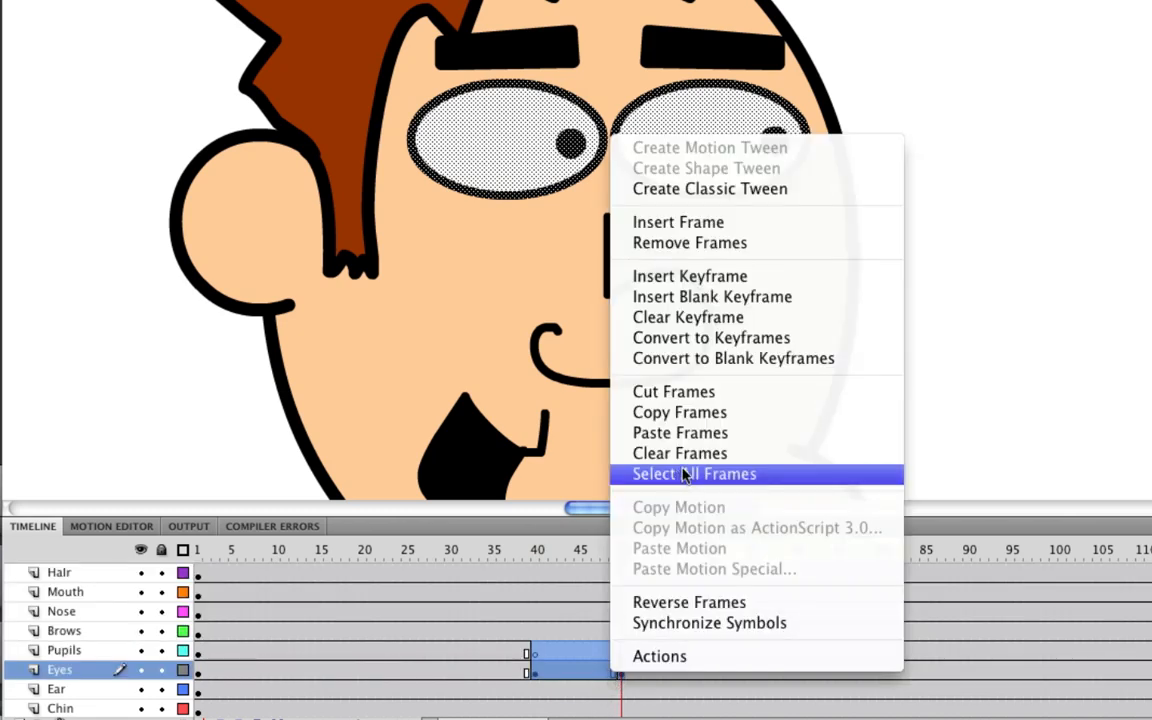
Copy the 40–50 blink frames and paste them at frame 105 on both eye layers.
{"action": "left_click", "coordinate": [691, 474]}
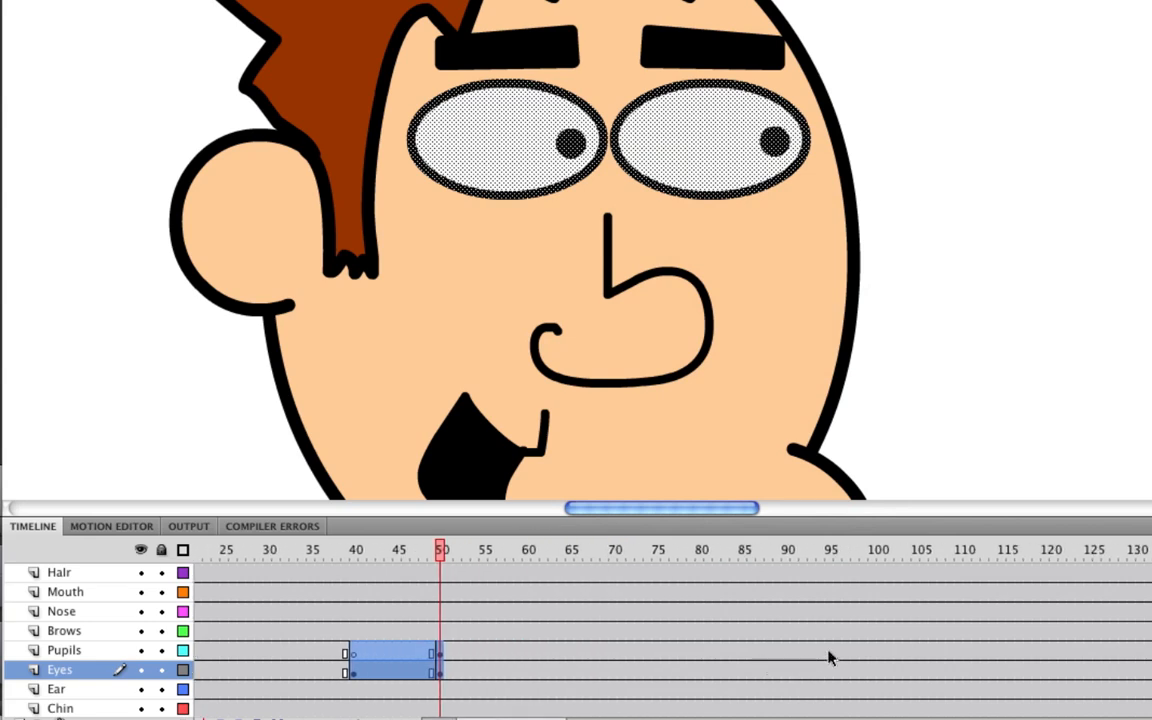
{"action": "mouse_move", "coordinate": [930, 660]}
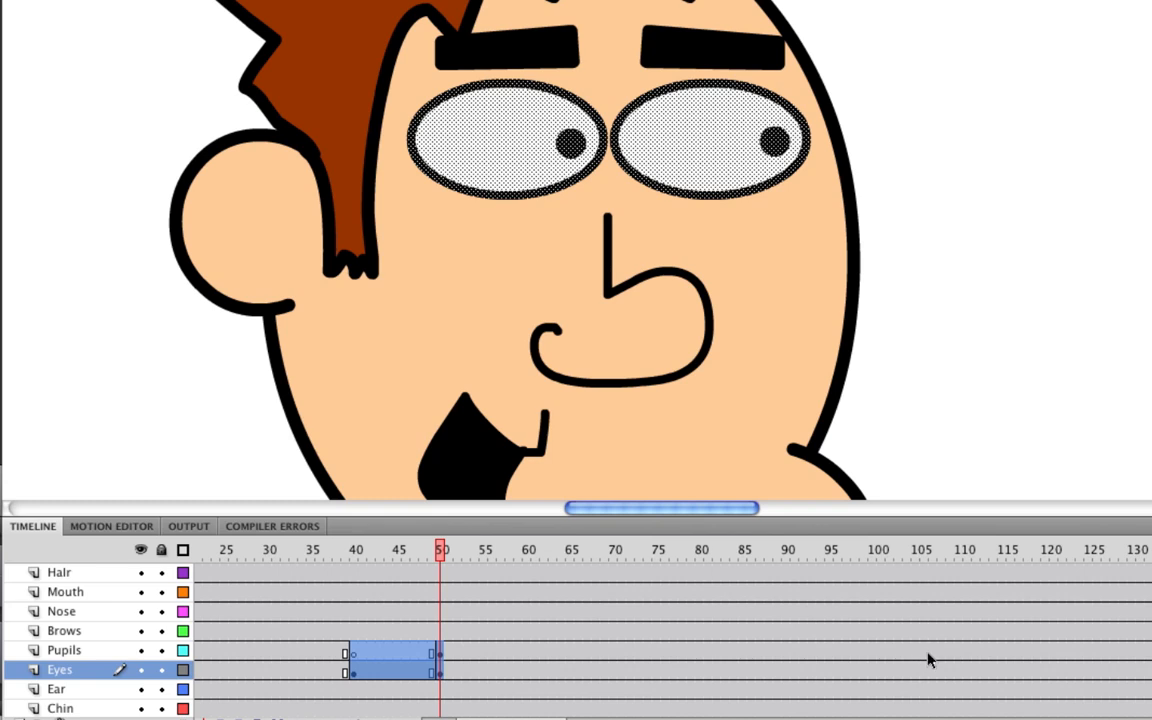
{"action": "mouse_move", "coordinate": [925, 659]}
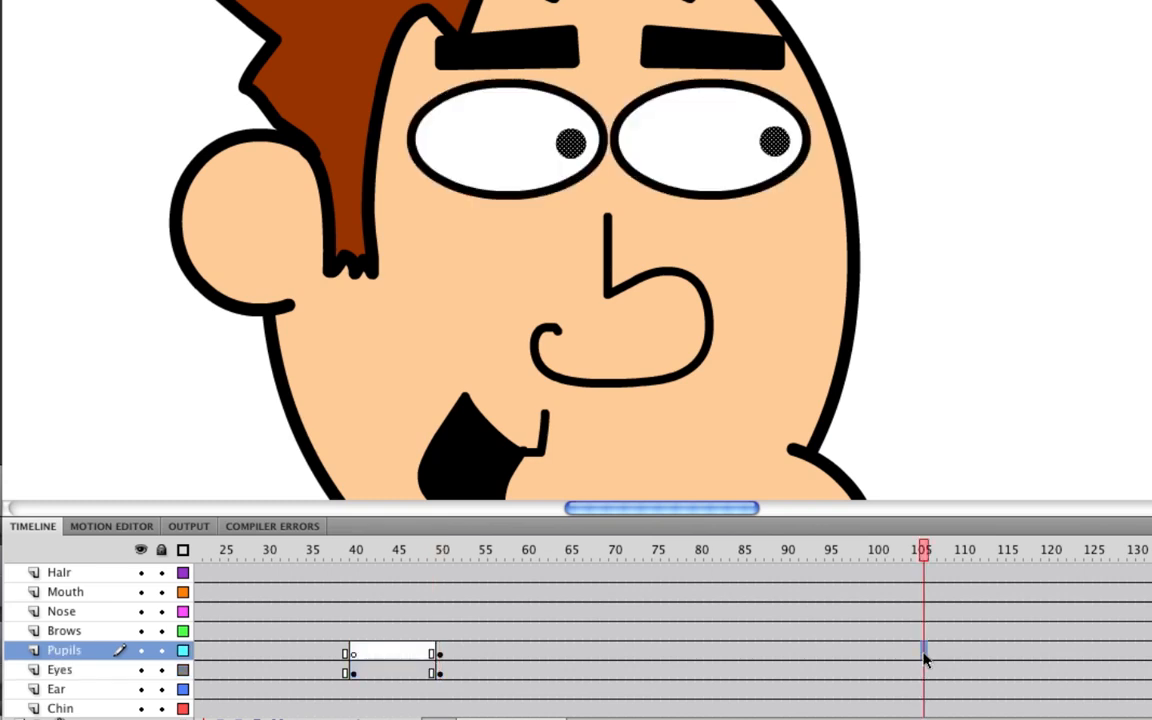
{"action": "left_click", "coordinate": [57, 670]}
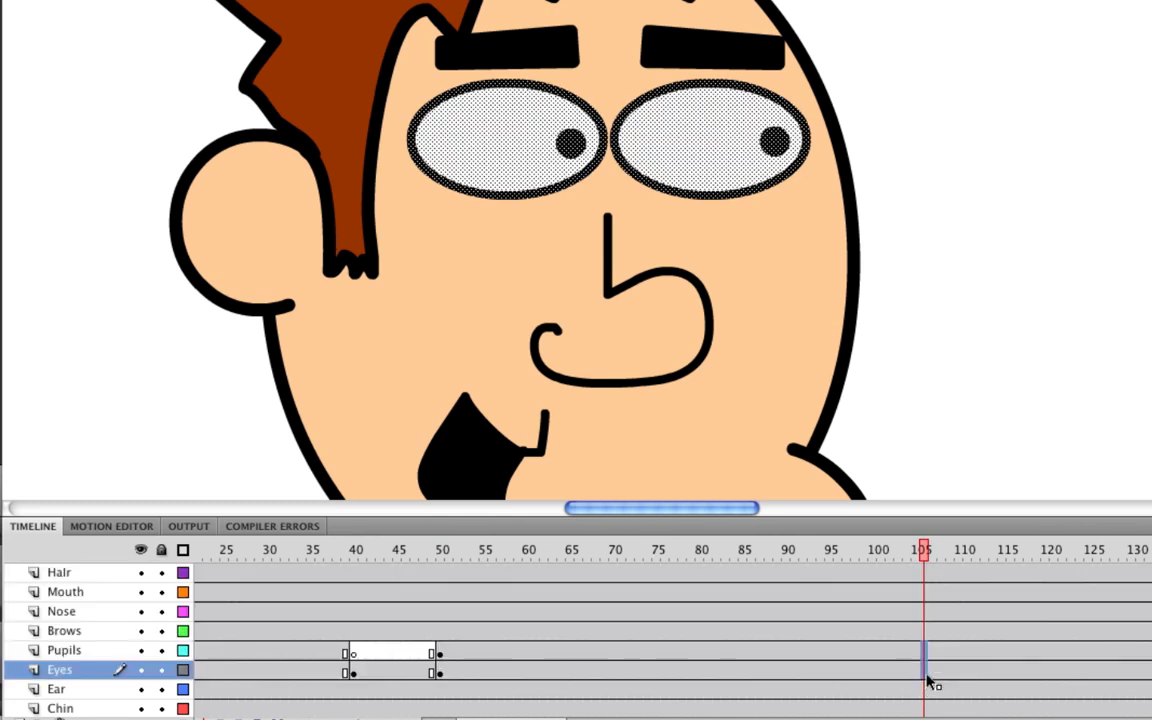
{"action": "right_click", "coordinate": [926, 665]}
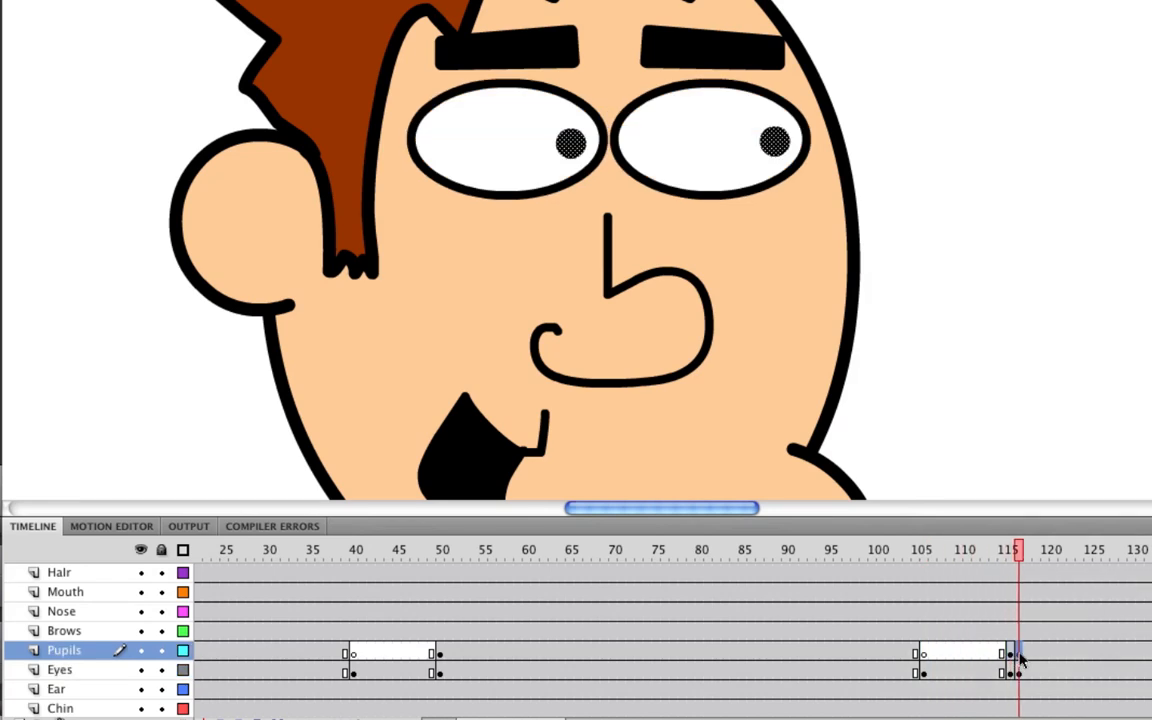
{"action": "scroll", "scroll_direction": "right", "scroll_amount": 3}
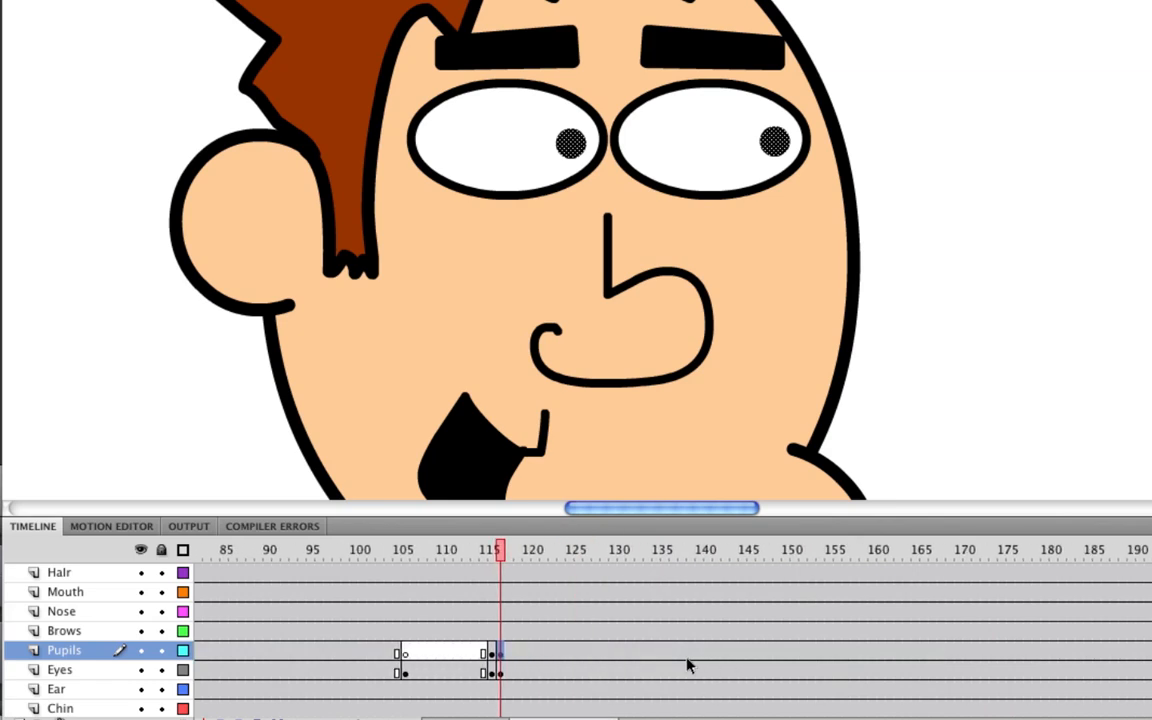
Paste the copied blink again at frames 140 and 210.
{"action": "left_click", "coordinate": [708, 550]}
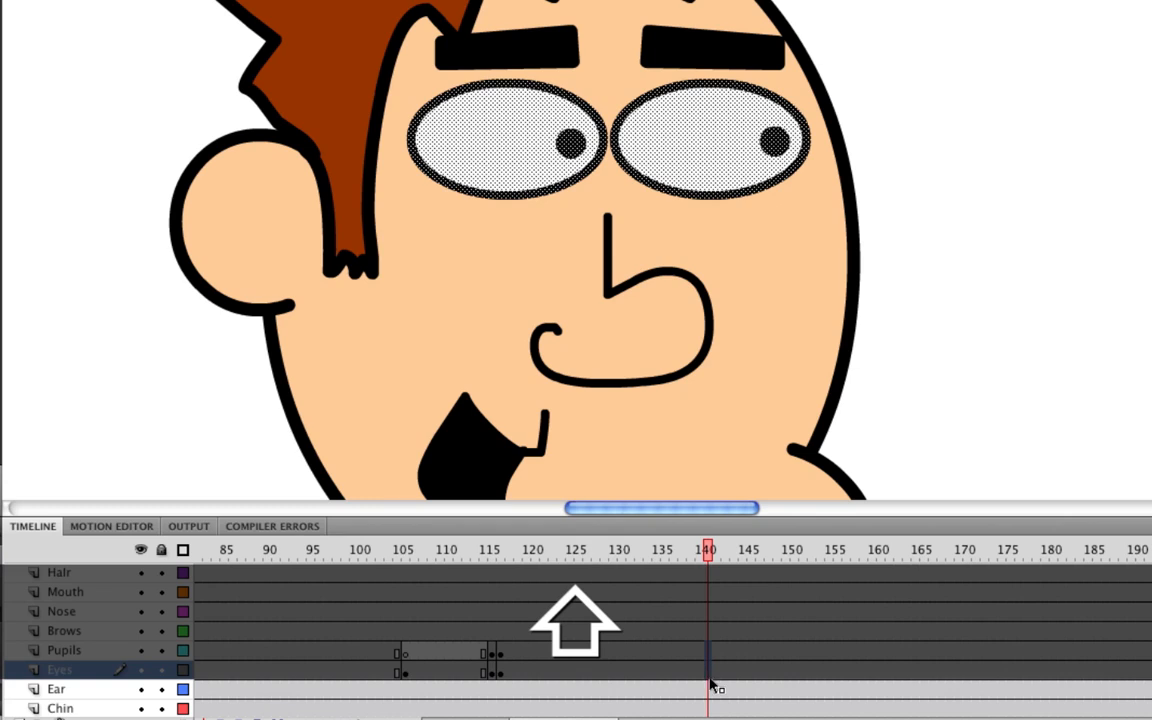
{"action": "right_click", "coordinate": [717, 684]}
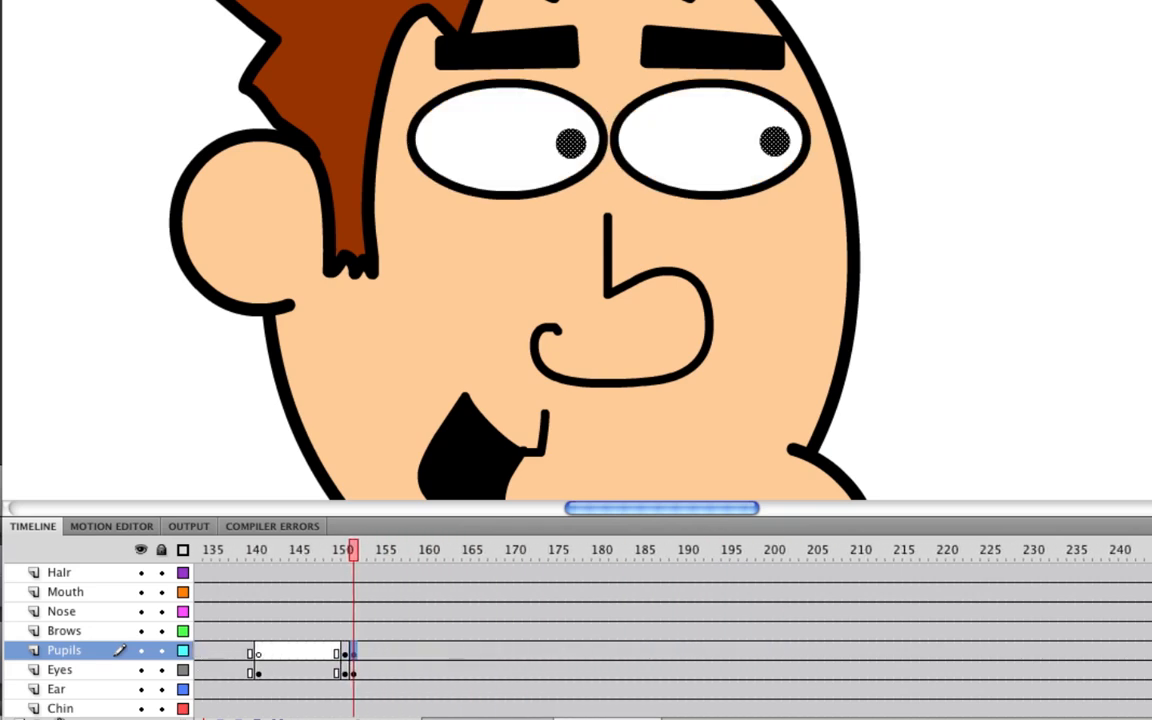
{"action": "mouse_move", "coordinate": [870, 666]}
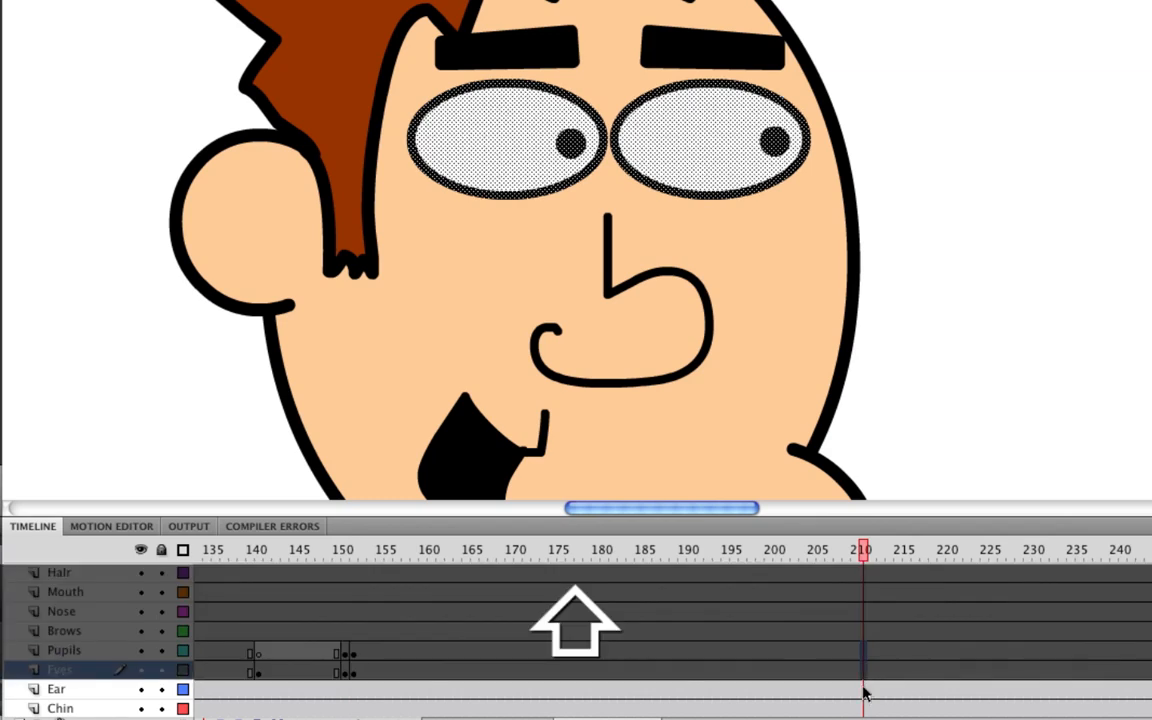
{"action": "right_click", "coordinate": [865, 683]}
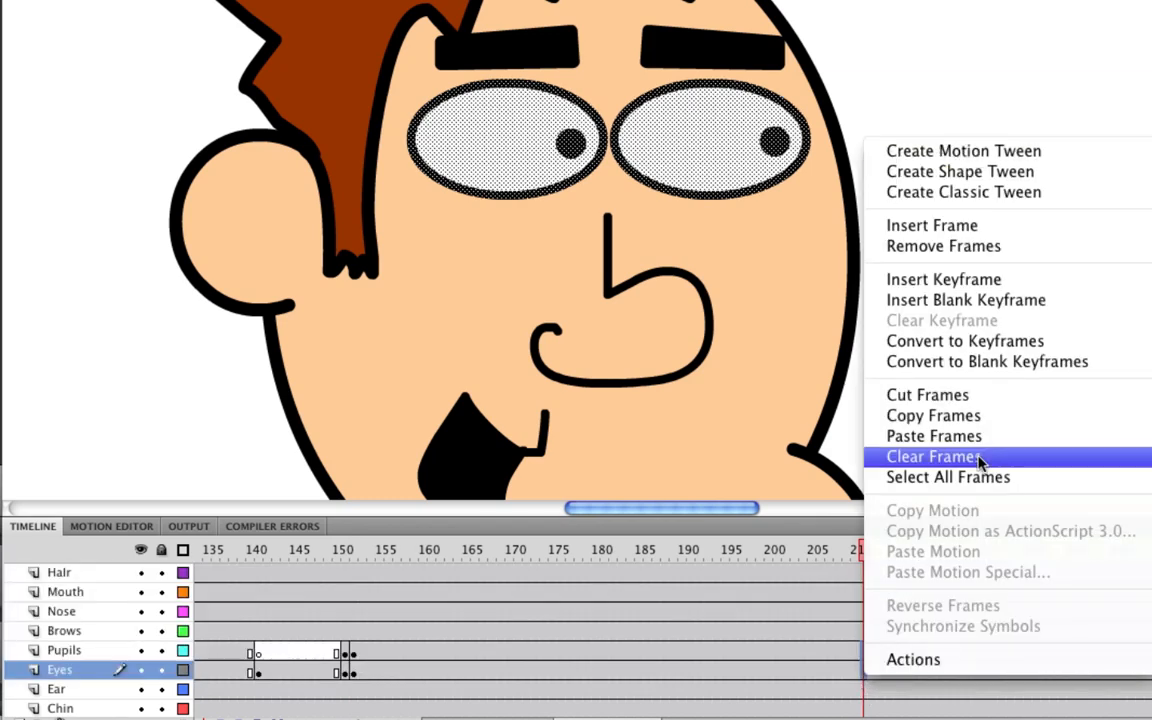
{"action": "left_click", "coordinate": [932, 455]}
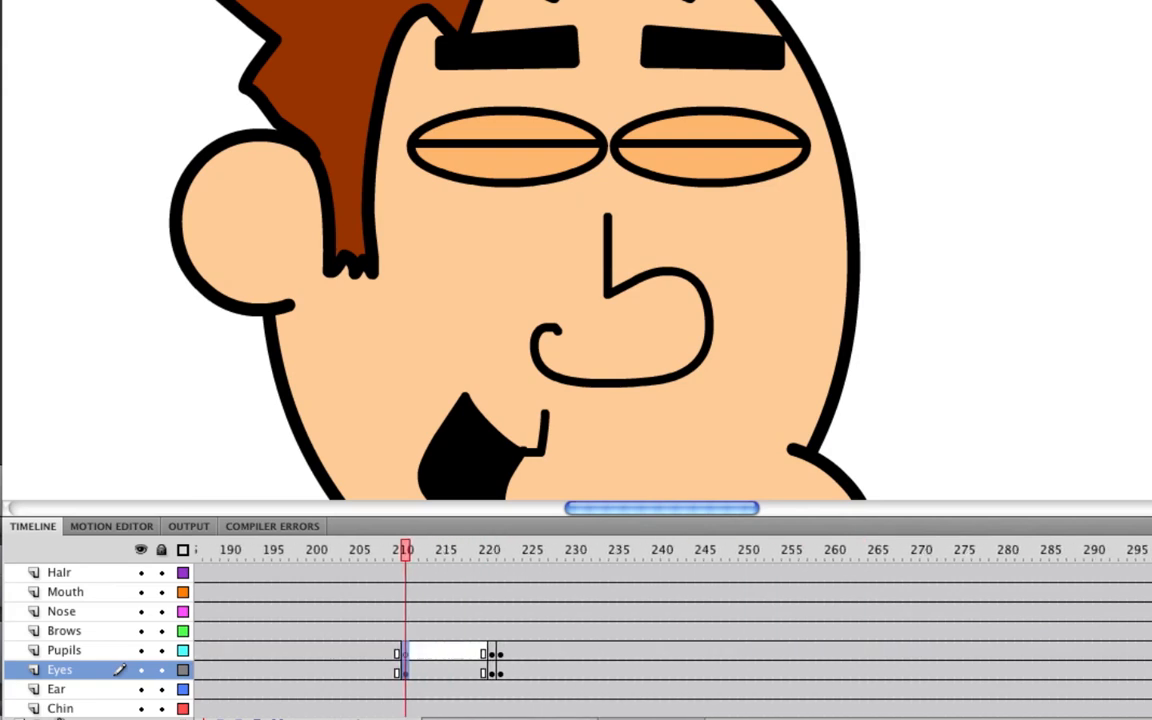
Remove the Eyes and Pupils frames past frame 300.
{"action": "scroll", "scroll_direction": "right", "scroll_amount": 3}
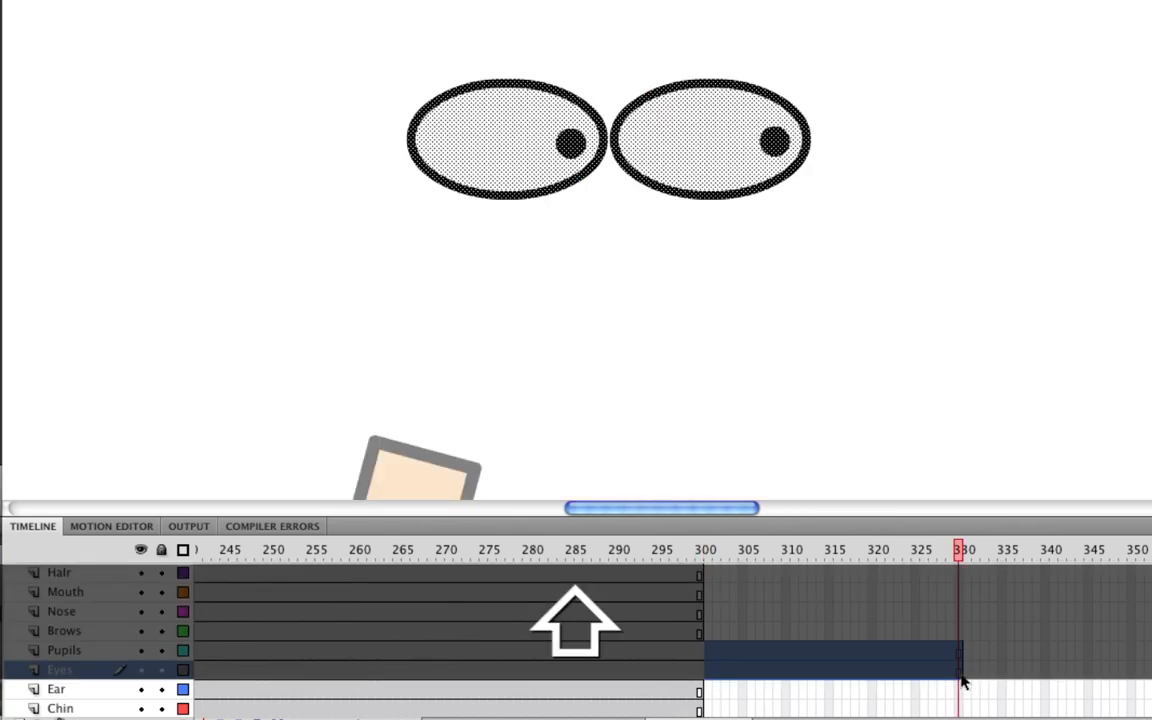
{"action": "right_click", "coordinate": [963, 687]}
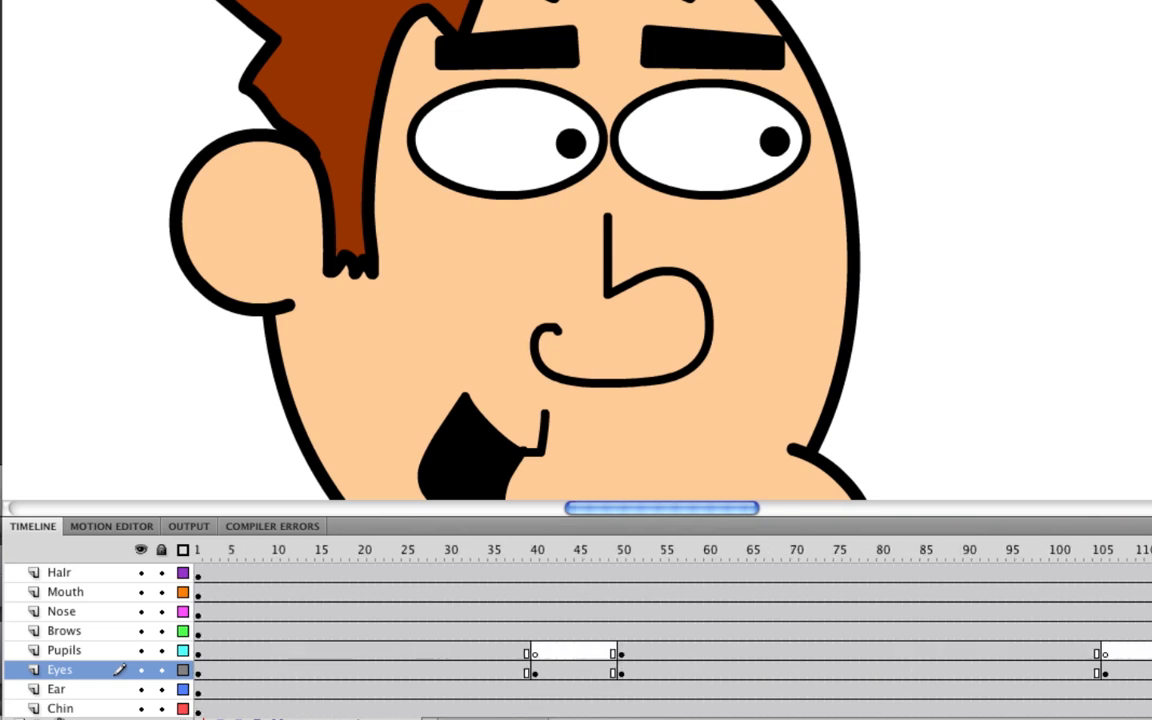
{"action": "left_click", "coordinate": [61, 659]}
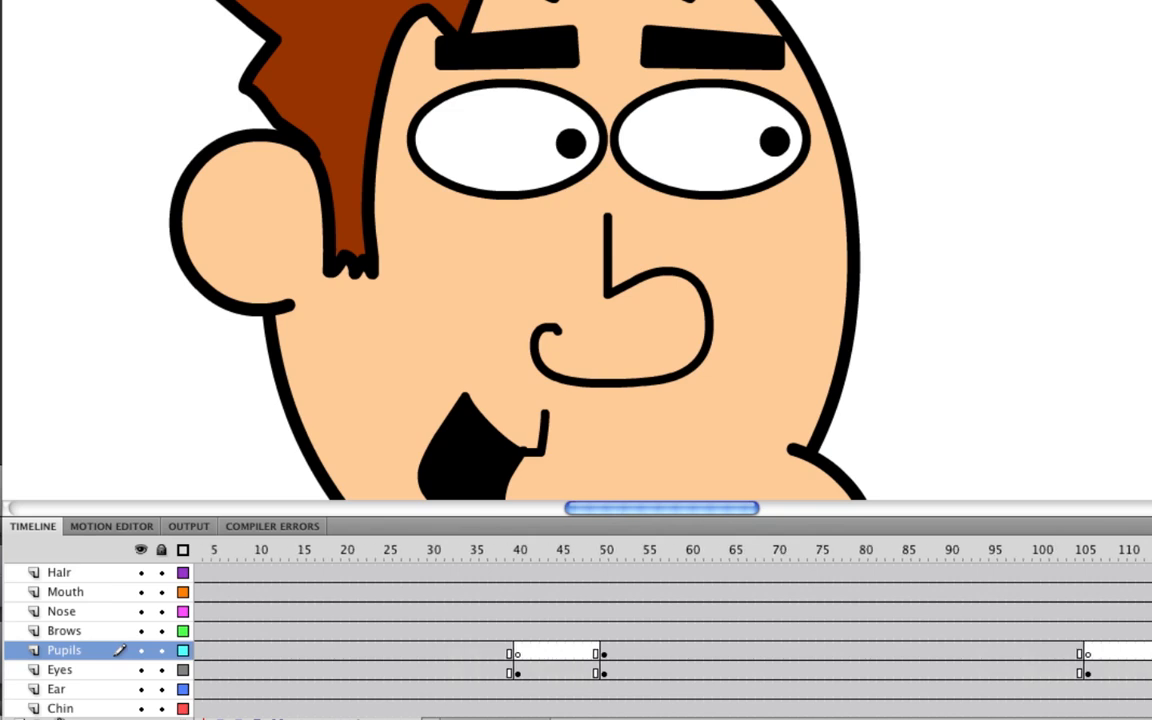
{"action": "scroll", "scroll_direction": "right", "scroll_amount": 3}
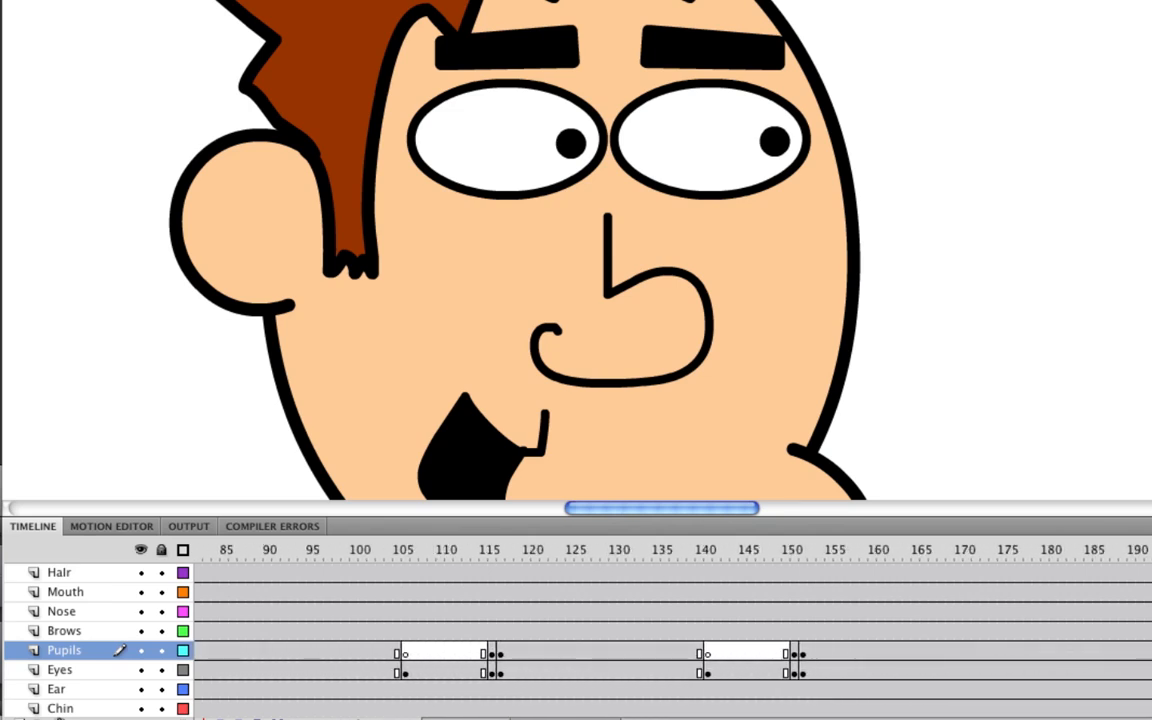
{"action": "left_click", "coordinate": [794, 549]}
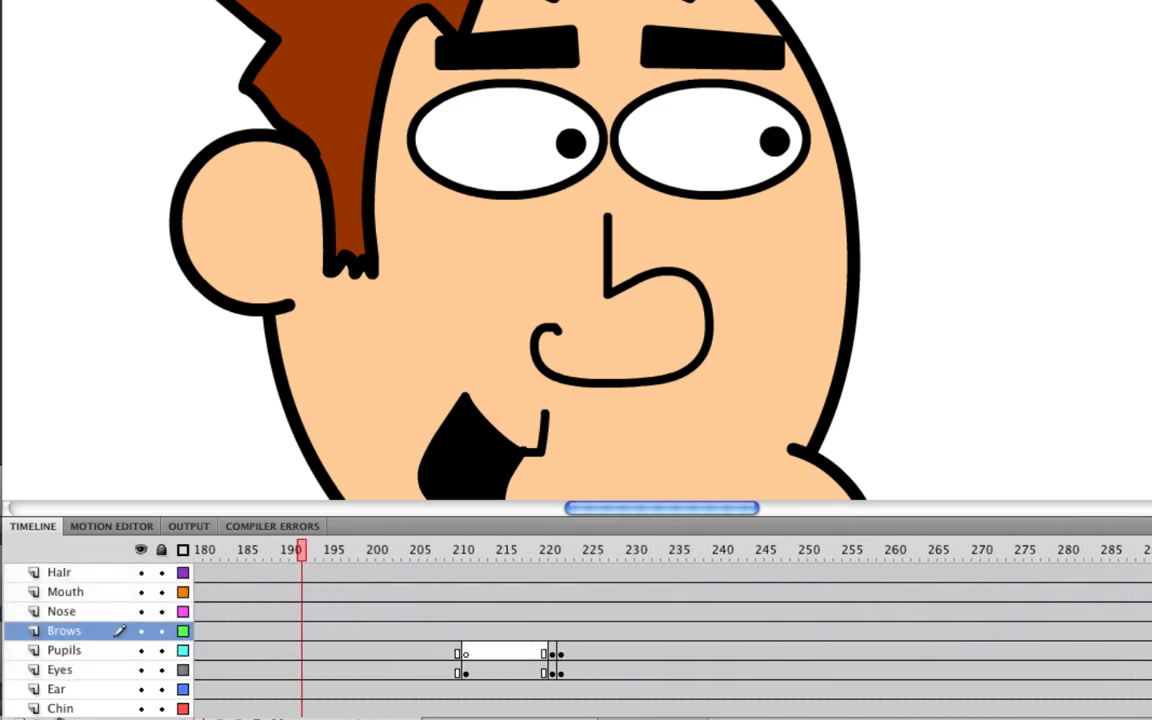
{"action": "scroll", "scroll_direction": "right", "scroll_amount": 3}
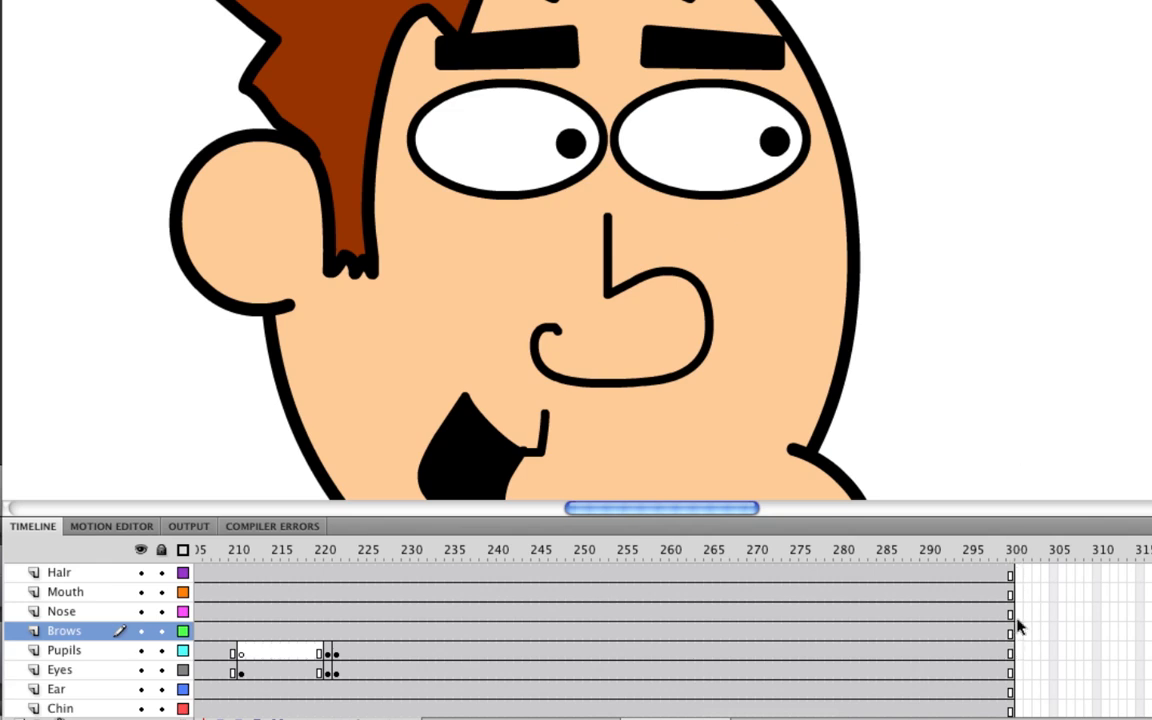
{"action": "mouse_move", "coordinate": [785, 192]}
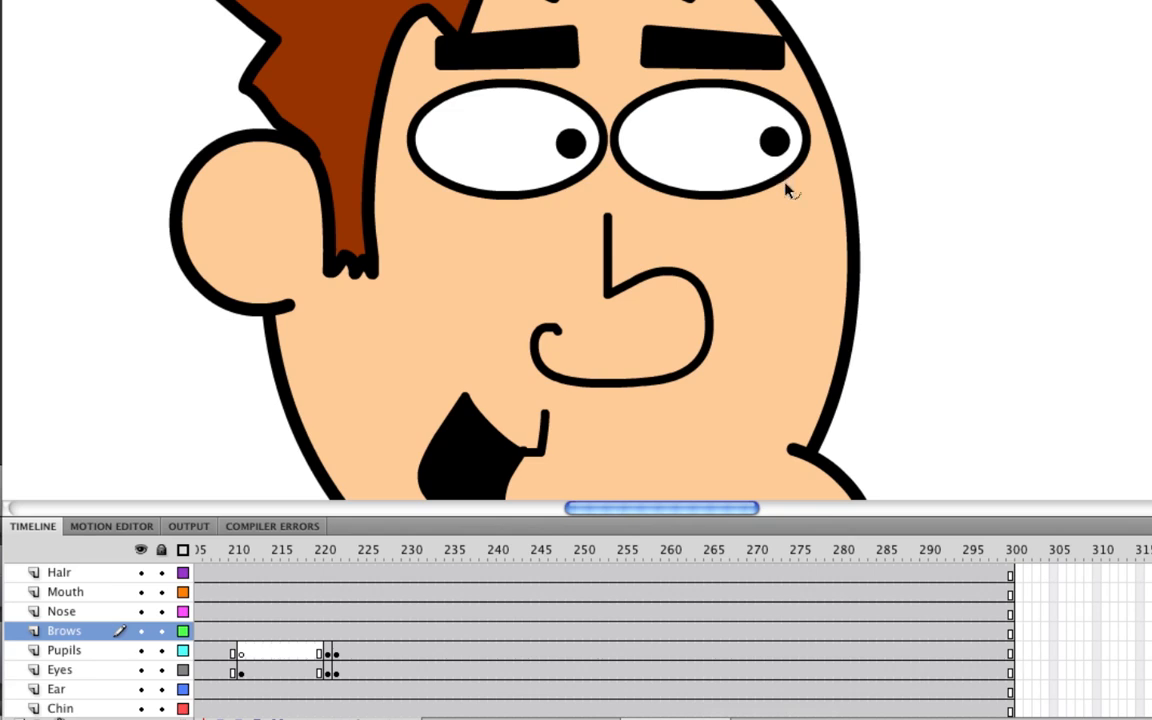
{"action": "mouse_move", "coordinate": [820, 192]}
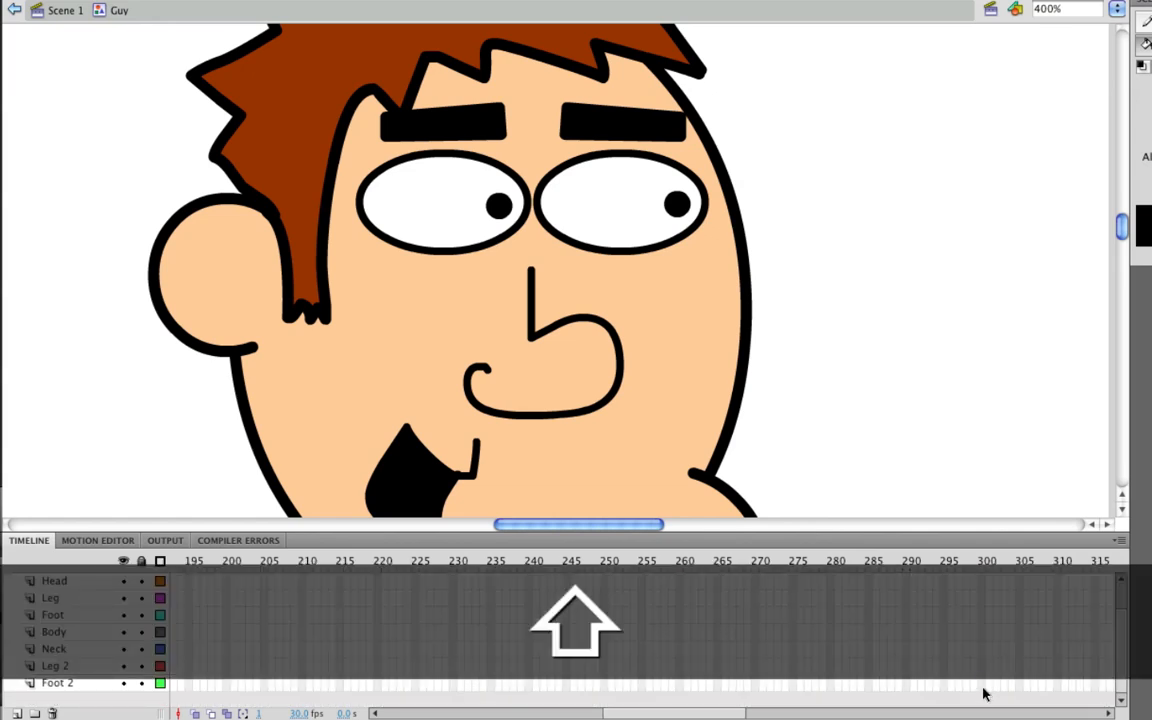
Extend Scene 1's Guy layer out to frame 300 so the scene runs 10 seconds.
{"action": "left_click", "coordinate": [55, 682]}
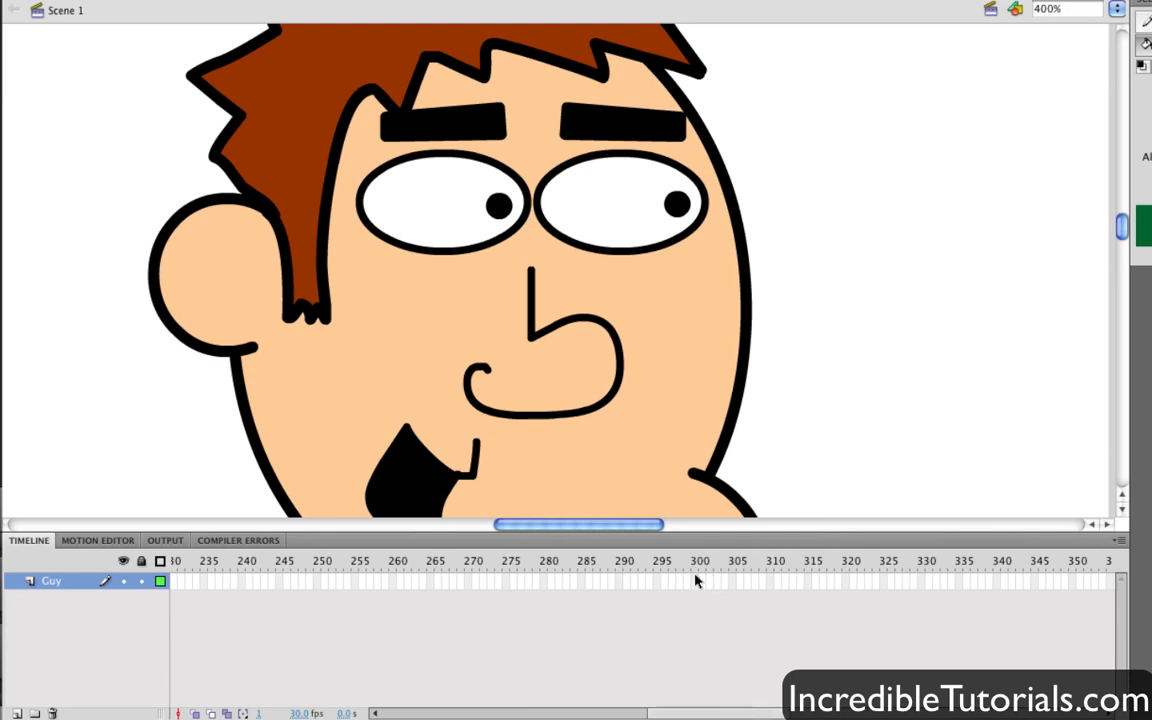
{"action": "left_click", "coordinate": [700, 583]}
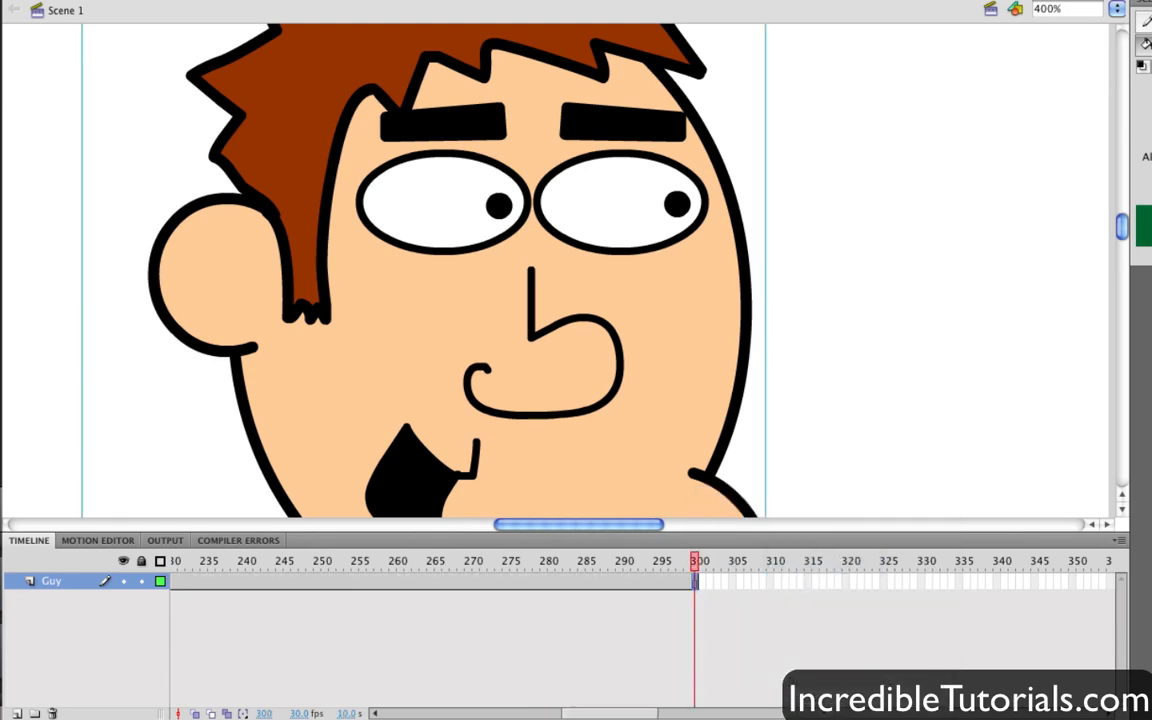
{"action": "left_click", "coordinate": [716, 383]}
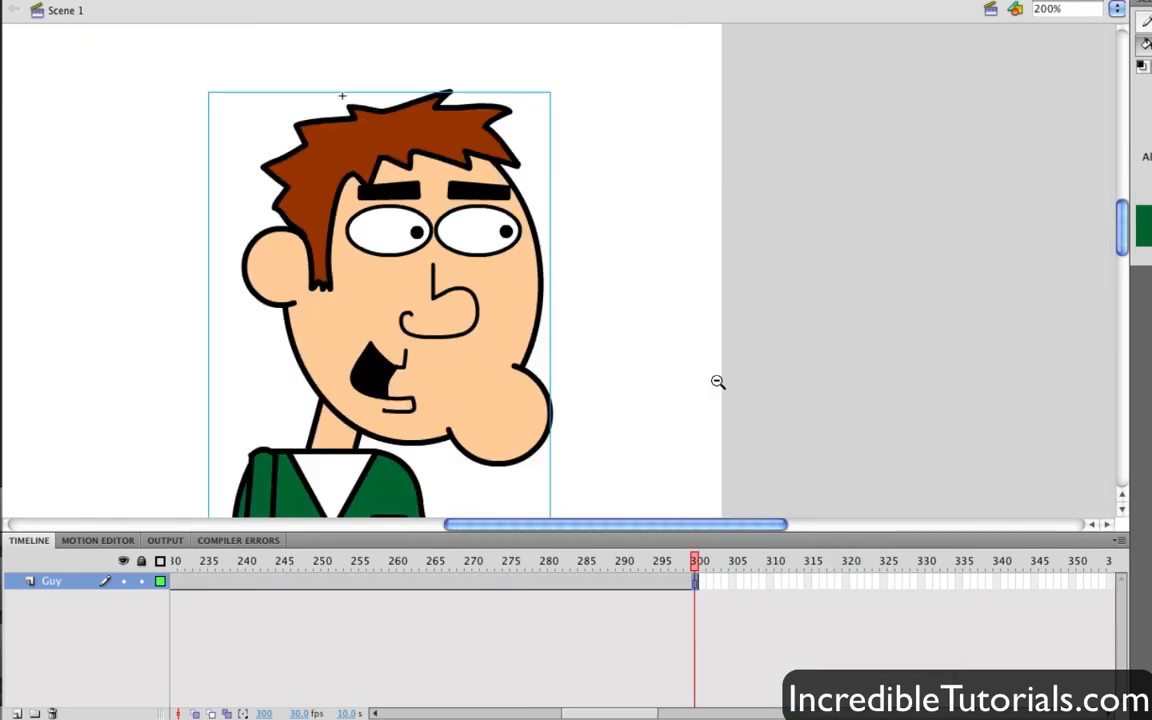